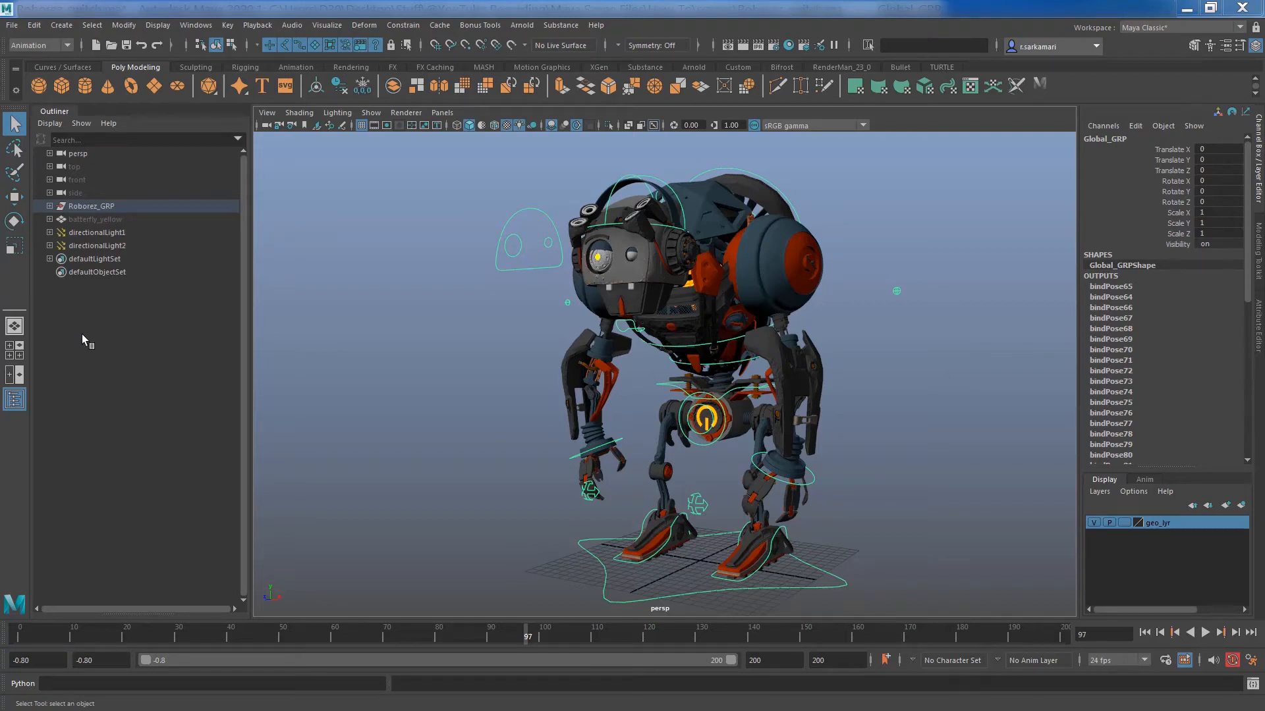
mouse_move(1123, 211)
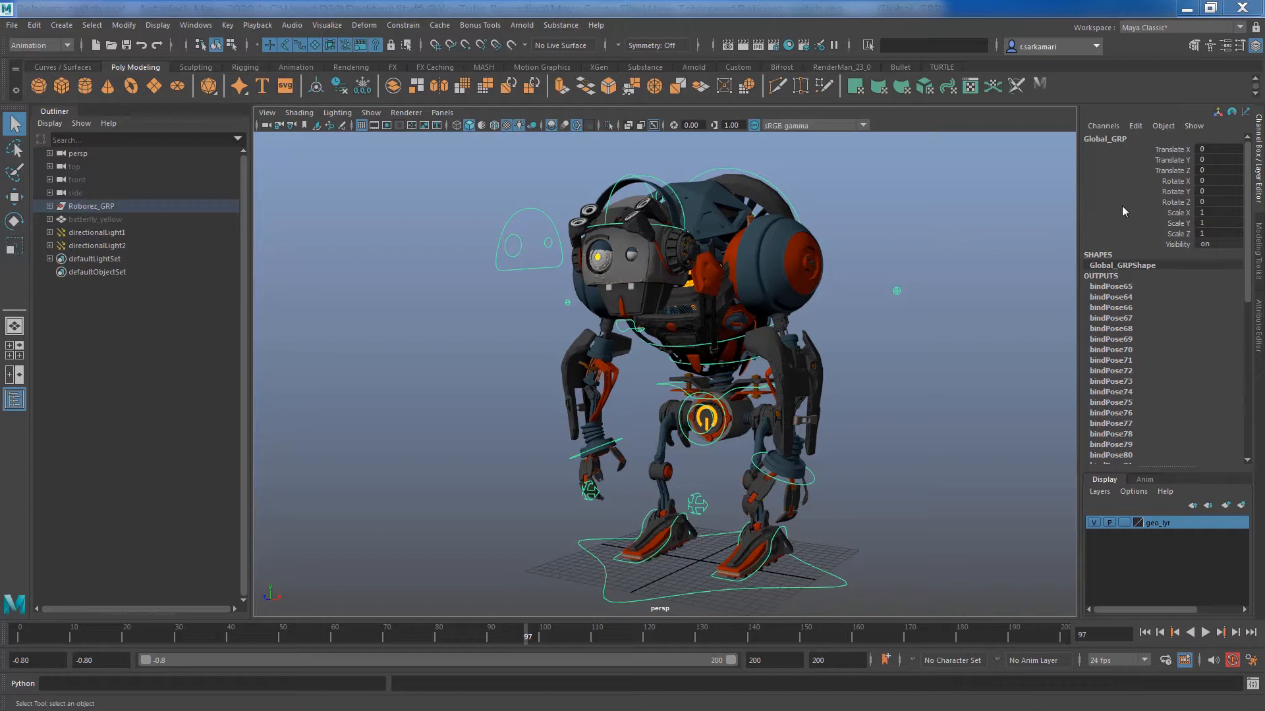
Step: Select Global_GRP's three scale channels in the Channel Box, undoing a stray X-axis stretch
click(1178, 224)
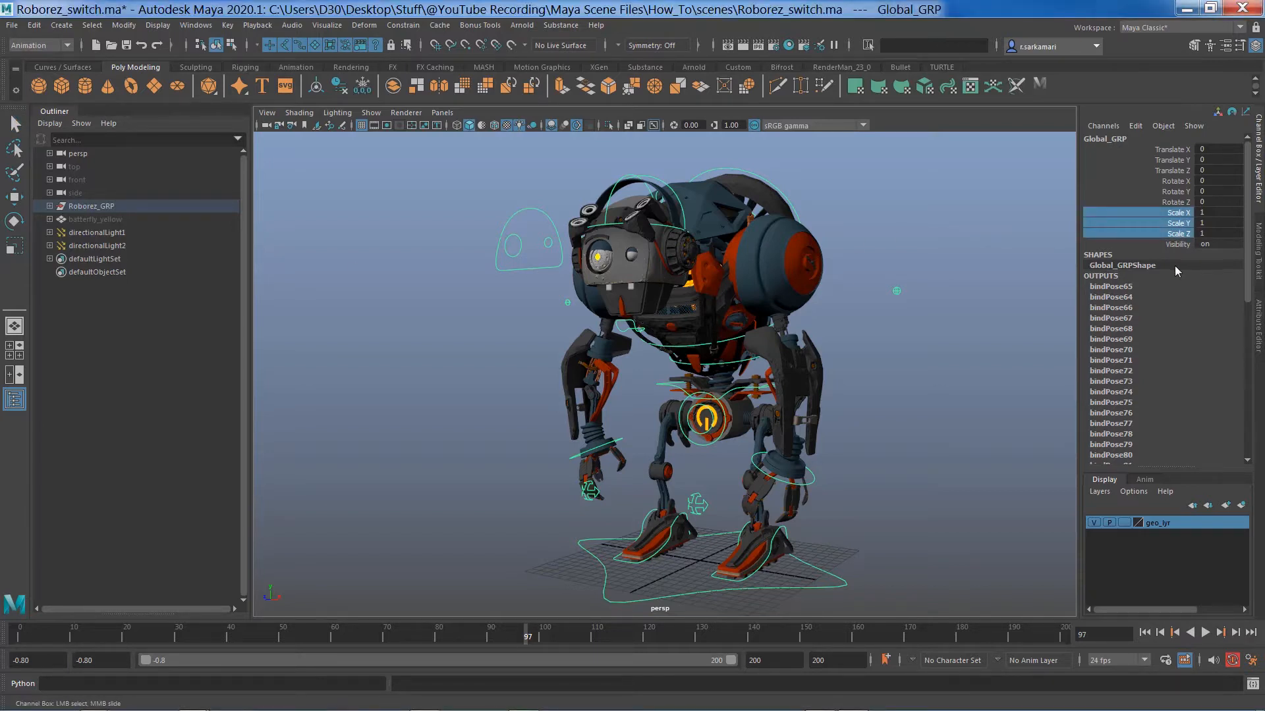
mouse_move(839, 586)
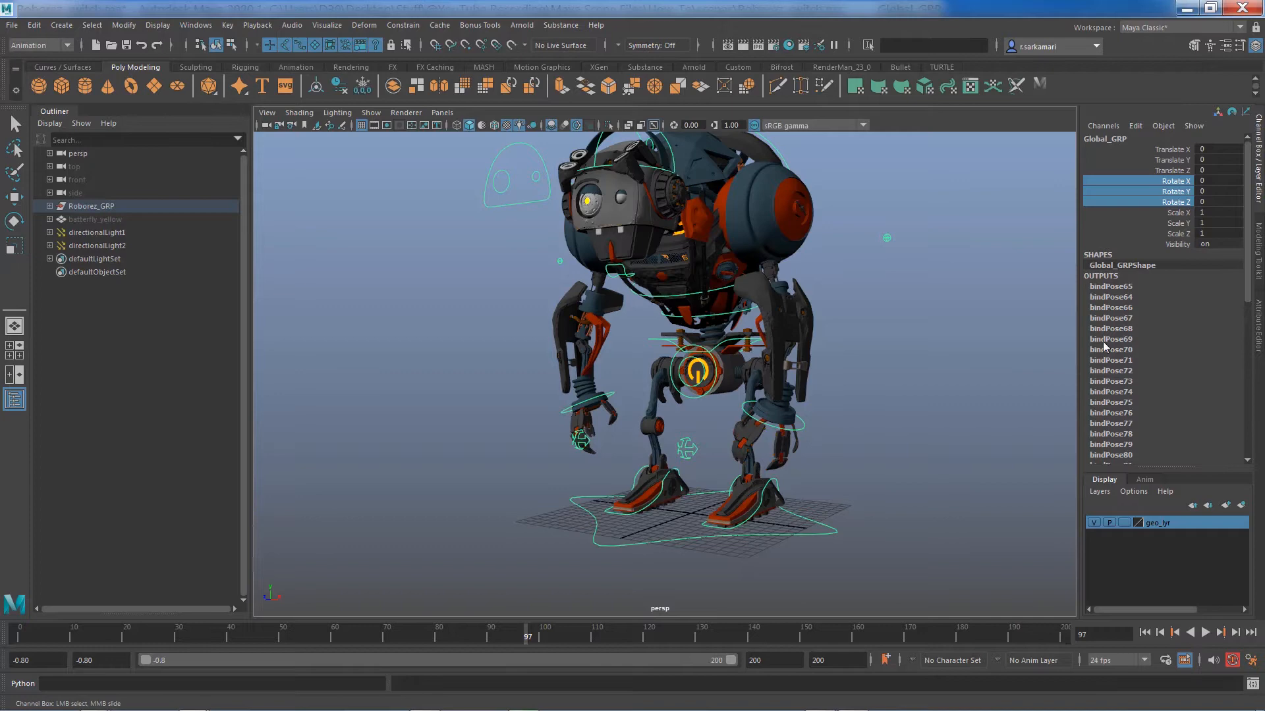
key(r)
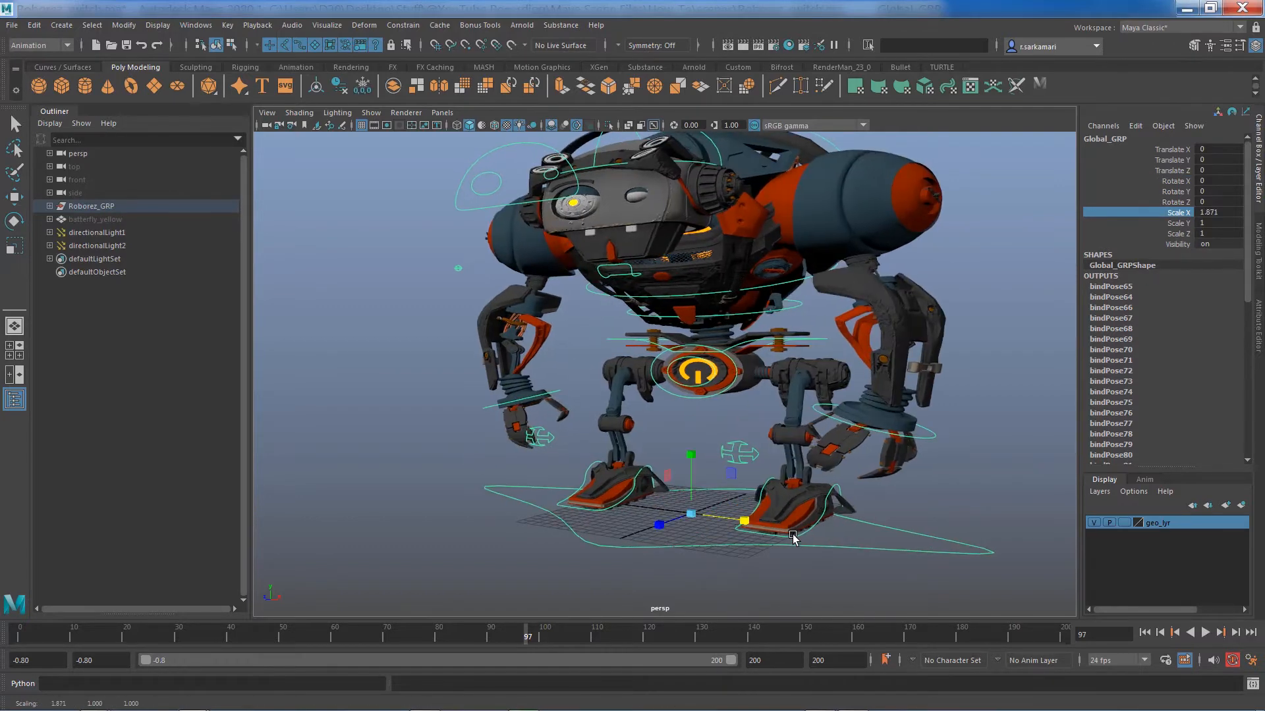
key(ctrl+z)
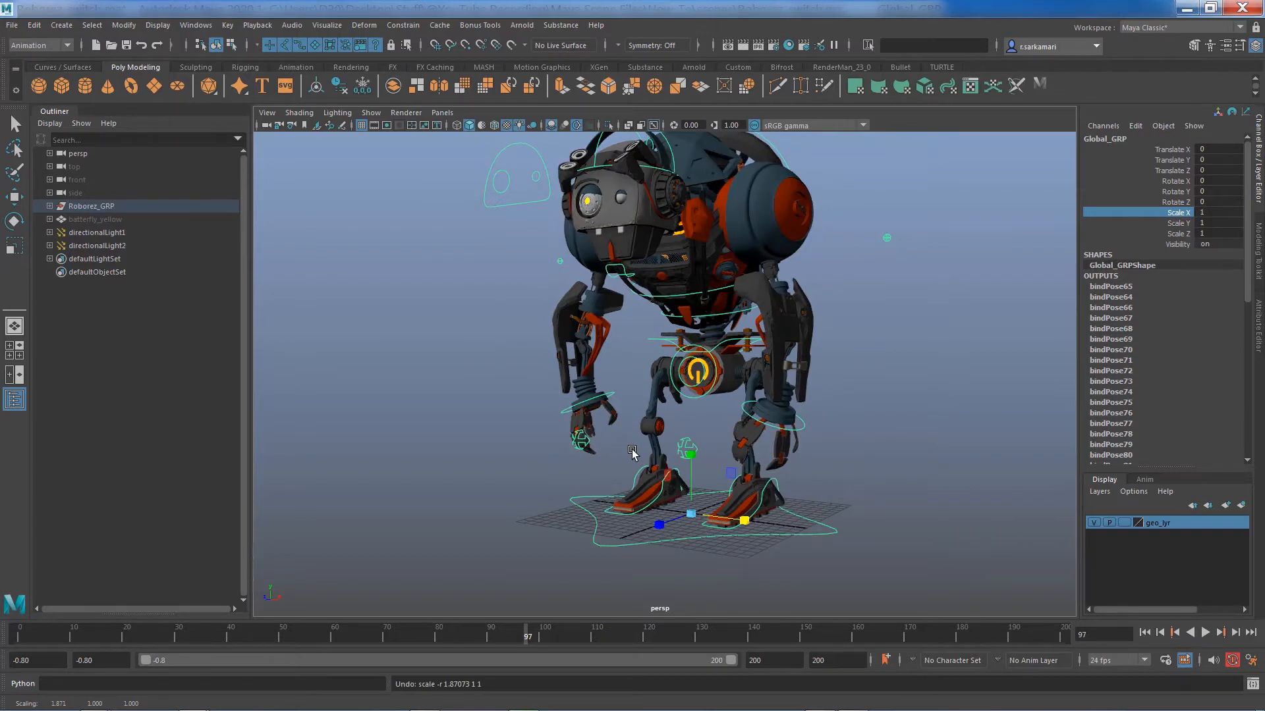
click(1194, 212)
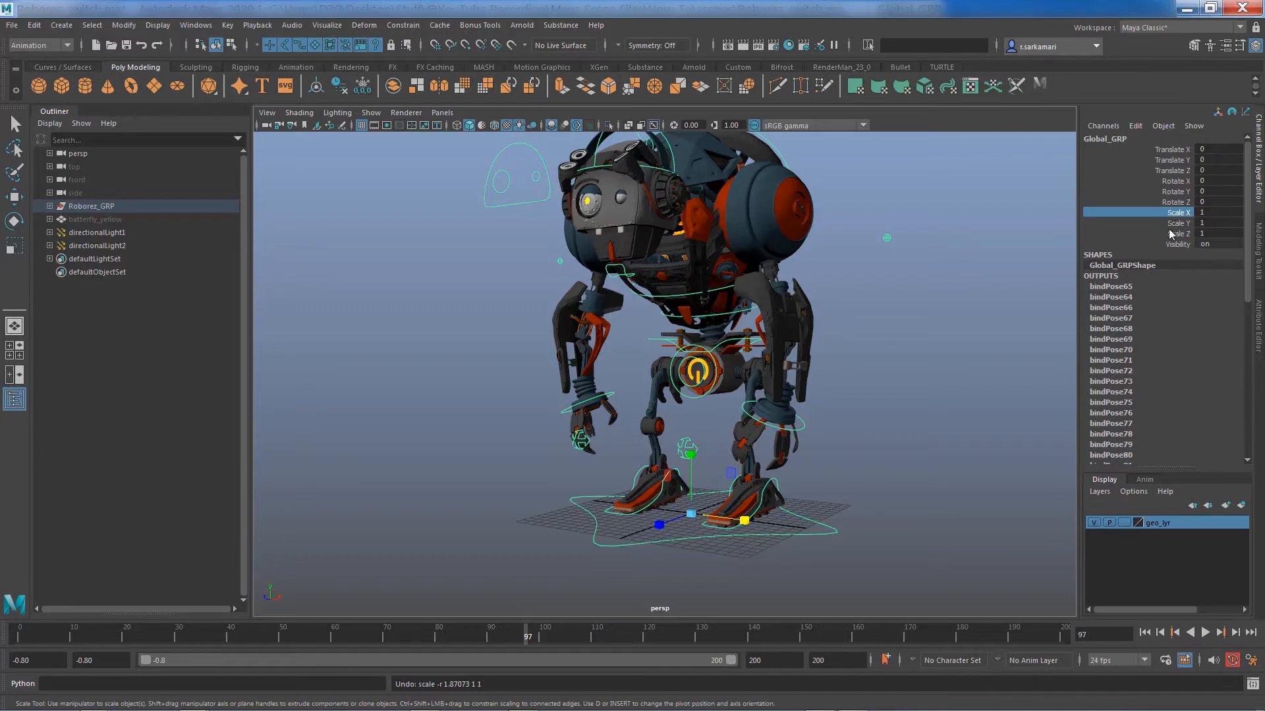
mouse_move(1183, 246)
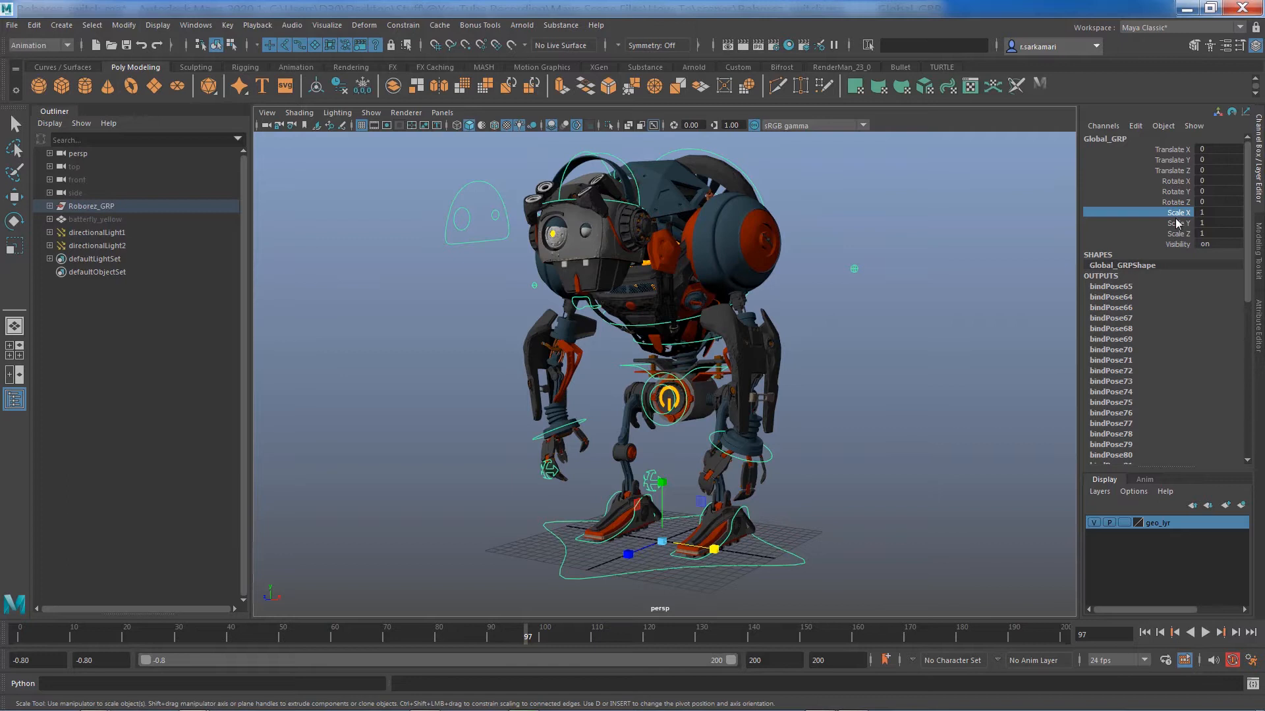
click(1174, 223)
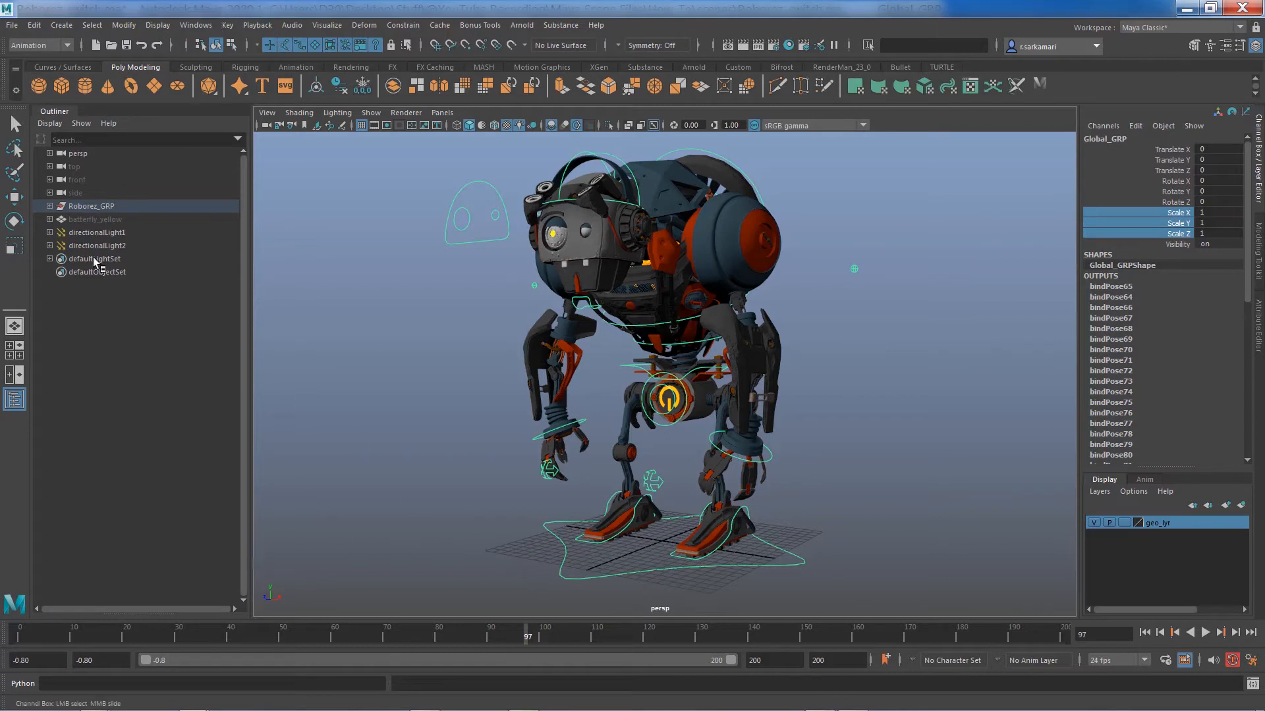
Step: Expand Roborez_GRP and Global_GRP in the Outliner, clear the Node Editor graph and load Global_GRP into it
click(49, 206)
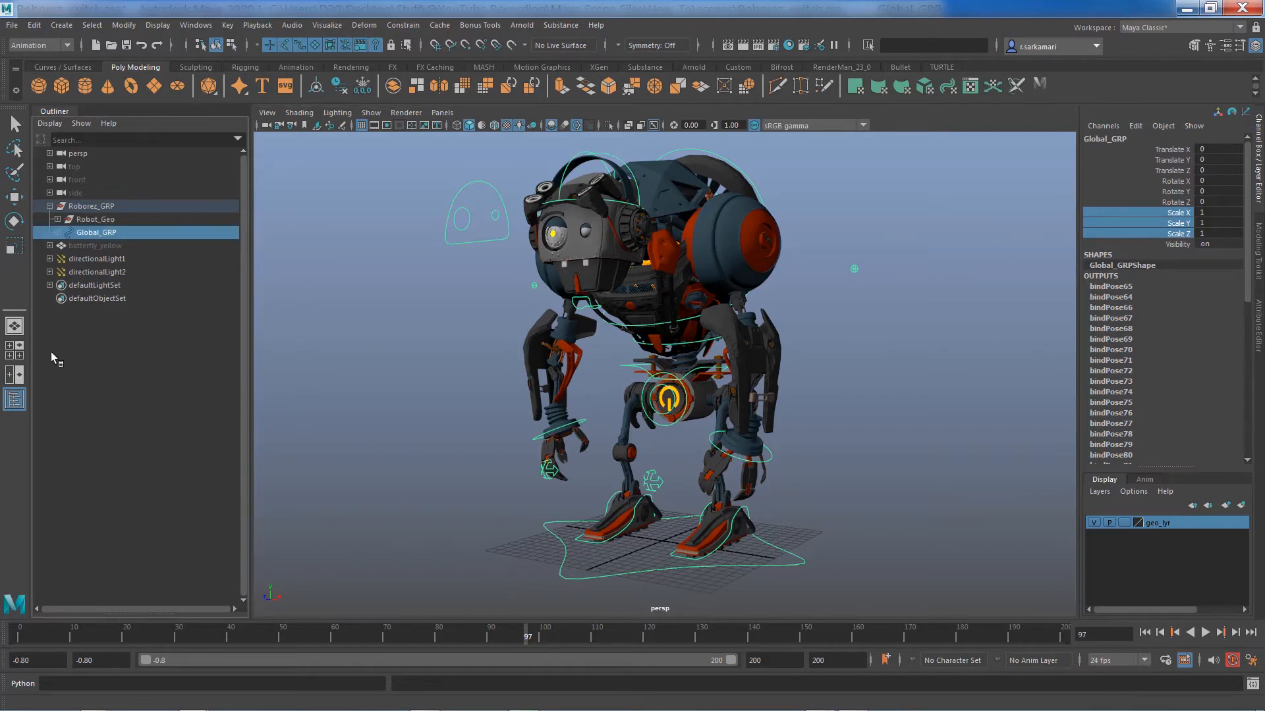
click(195, 25)
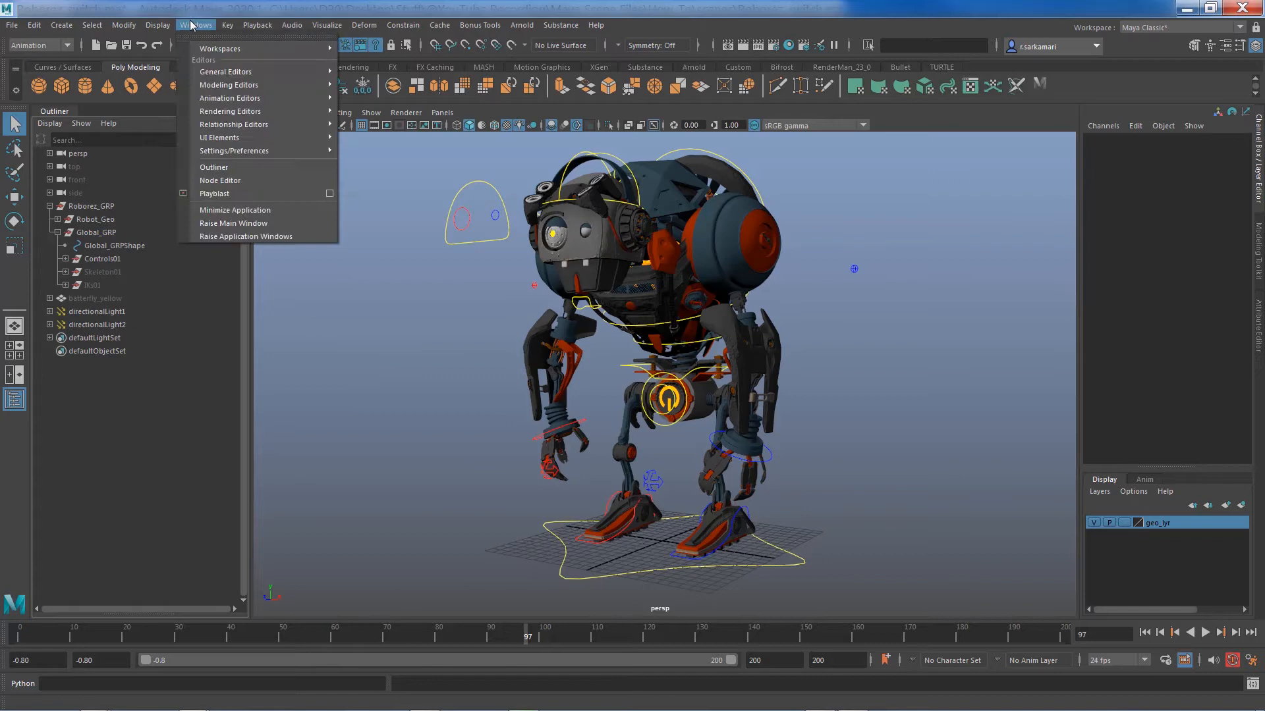
mouse_move(220, 181)
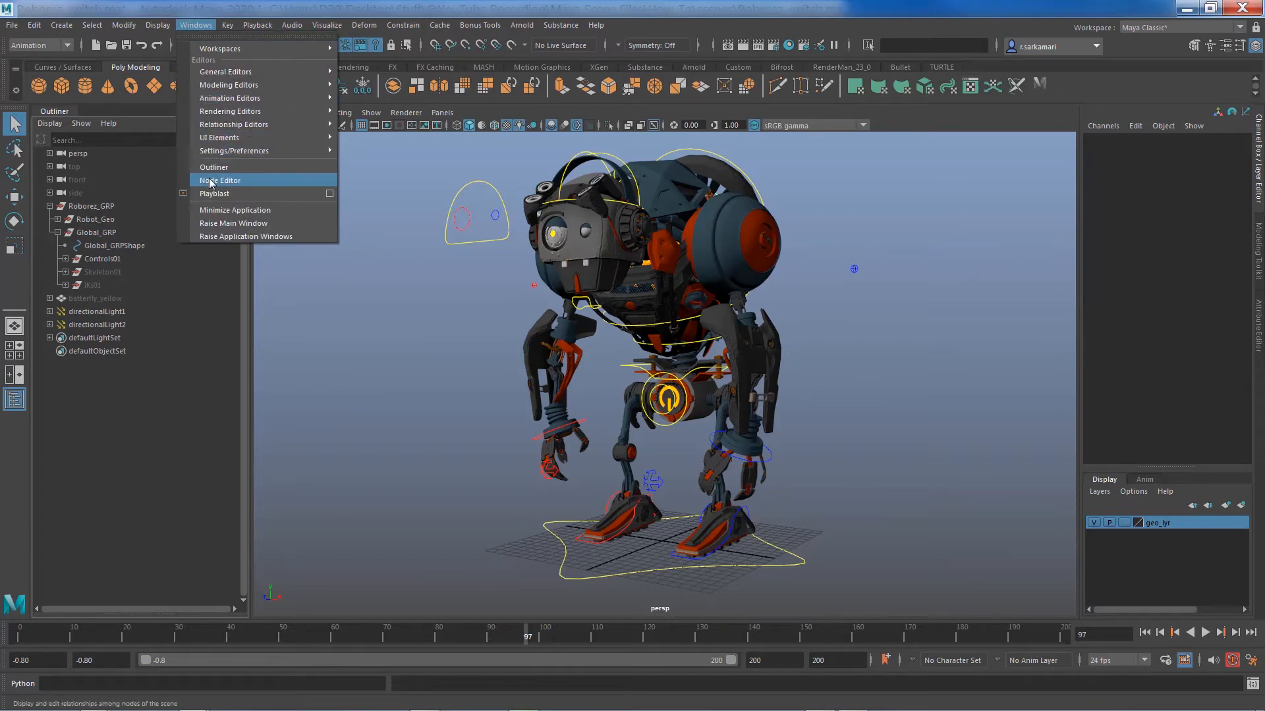
click(220, 181)
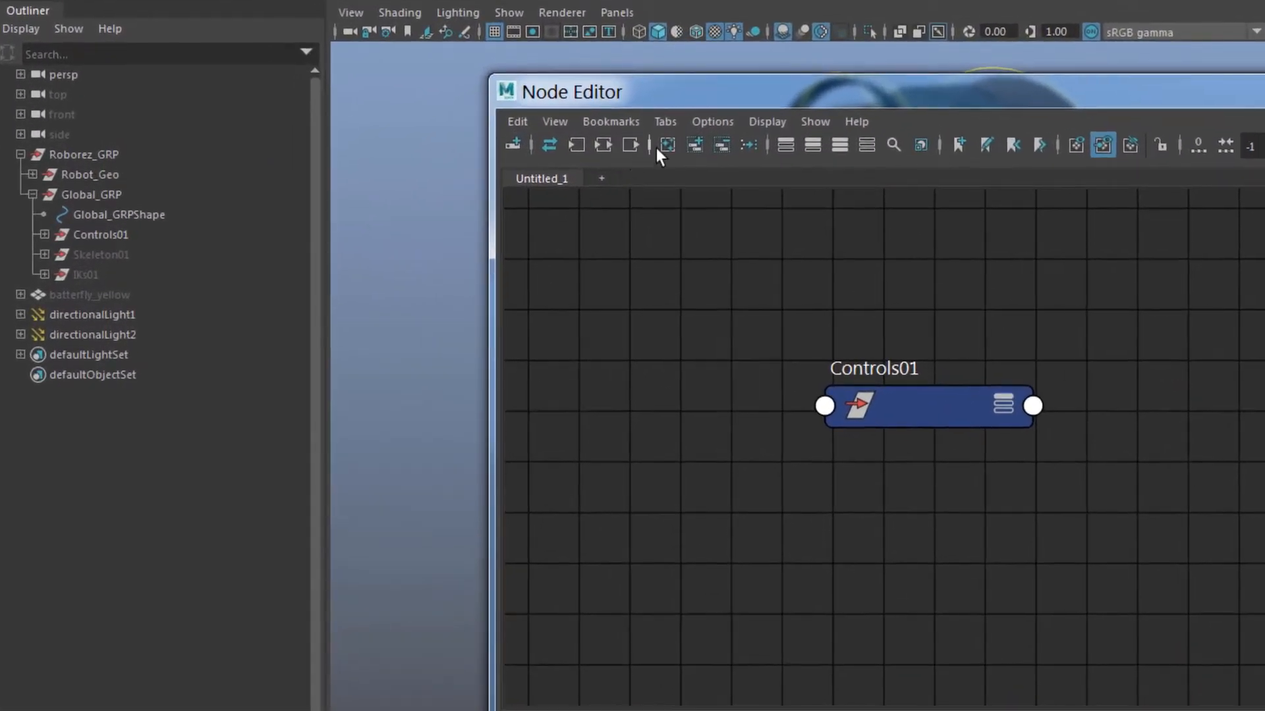
click(665, 145)
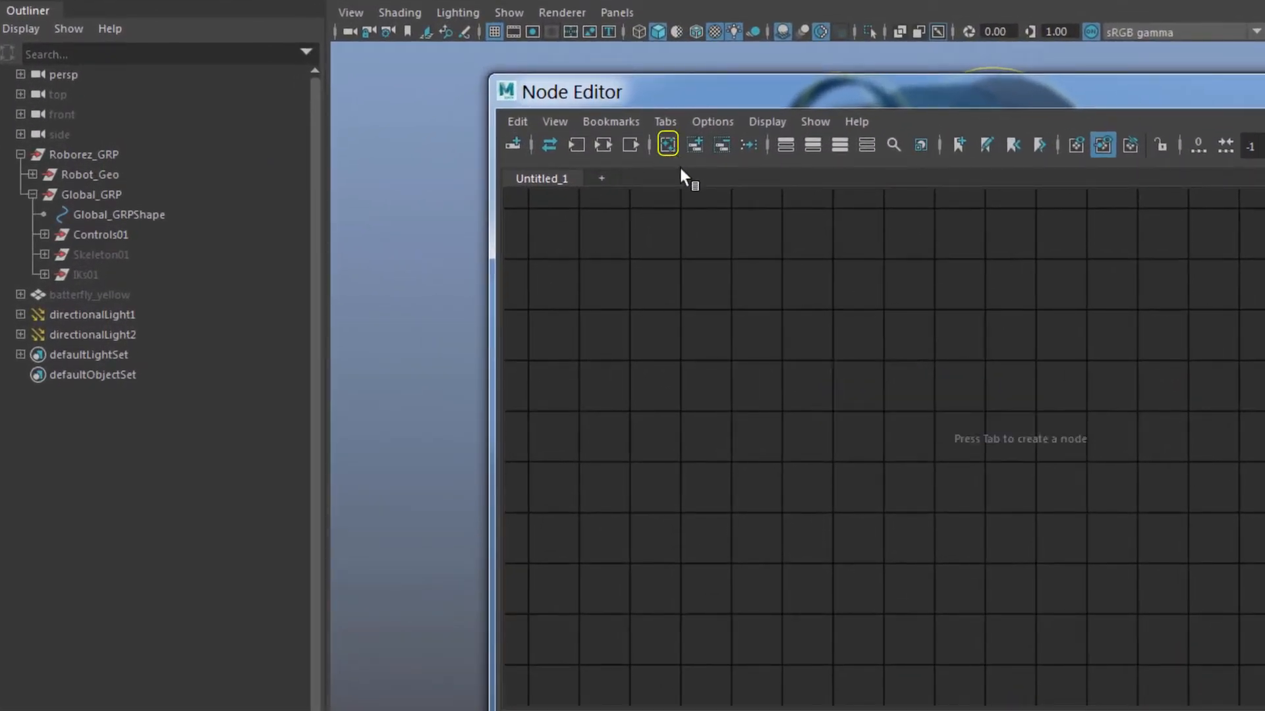
mouse_move(817, 473)
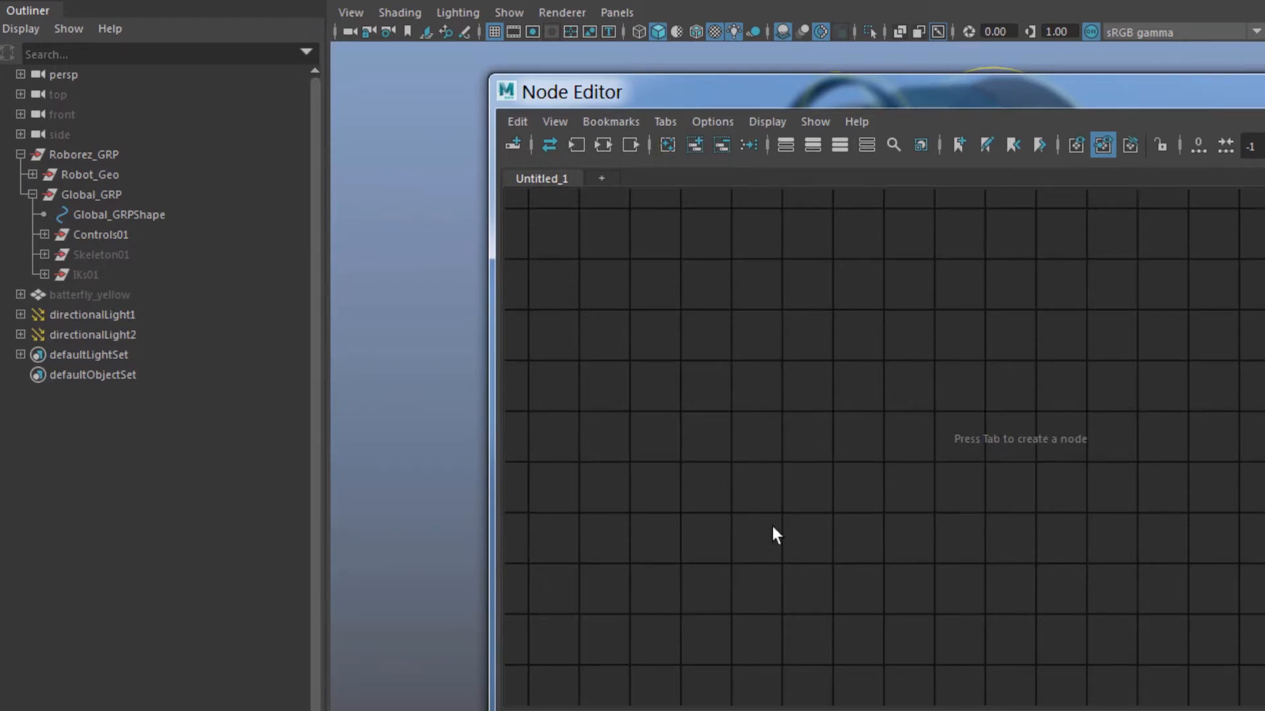
mouse_move(1089, 98)
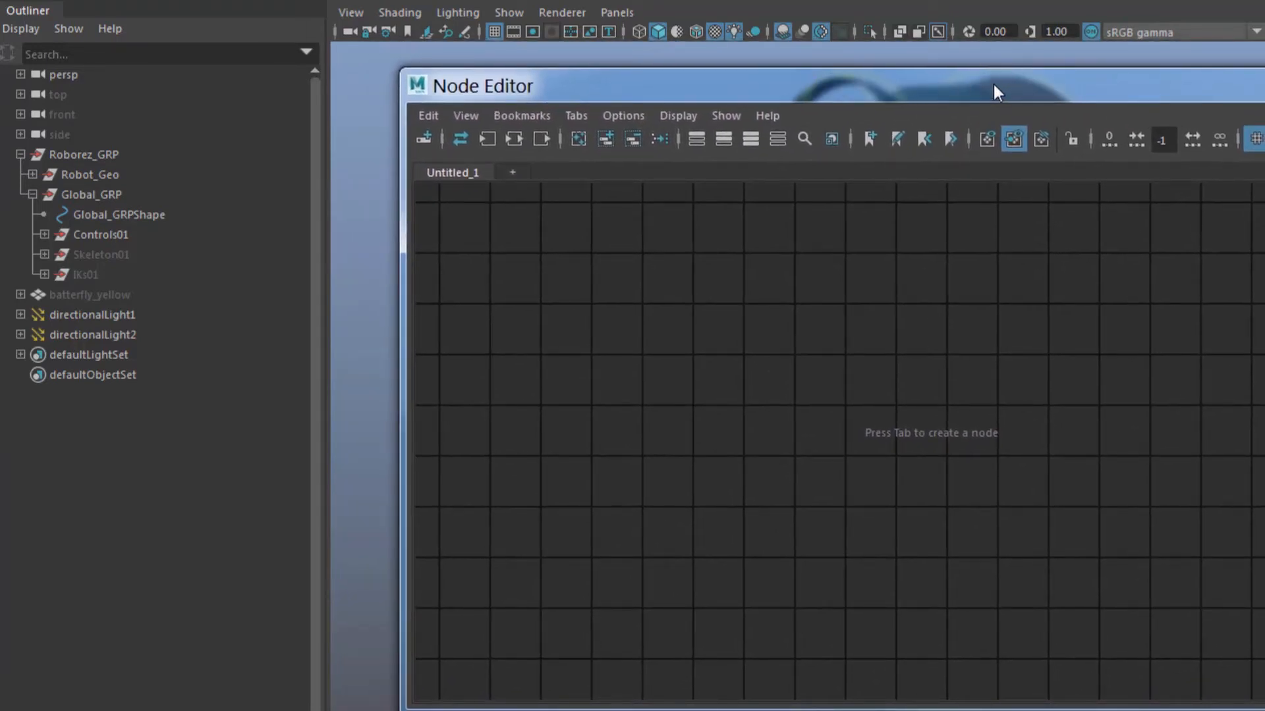
click(31, 195)
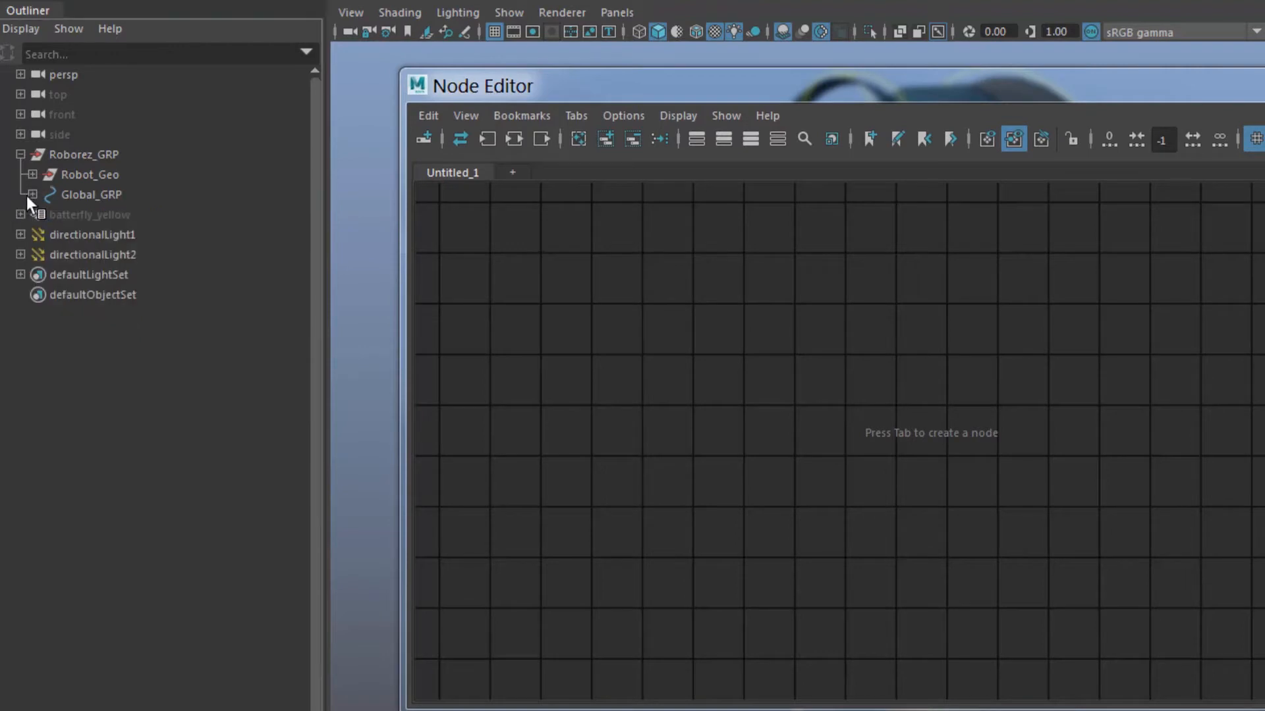
click(31, 195)
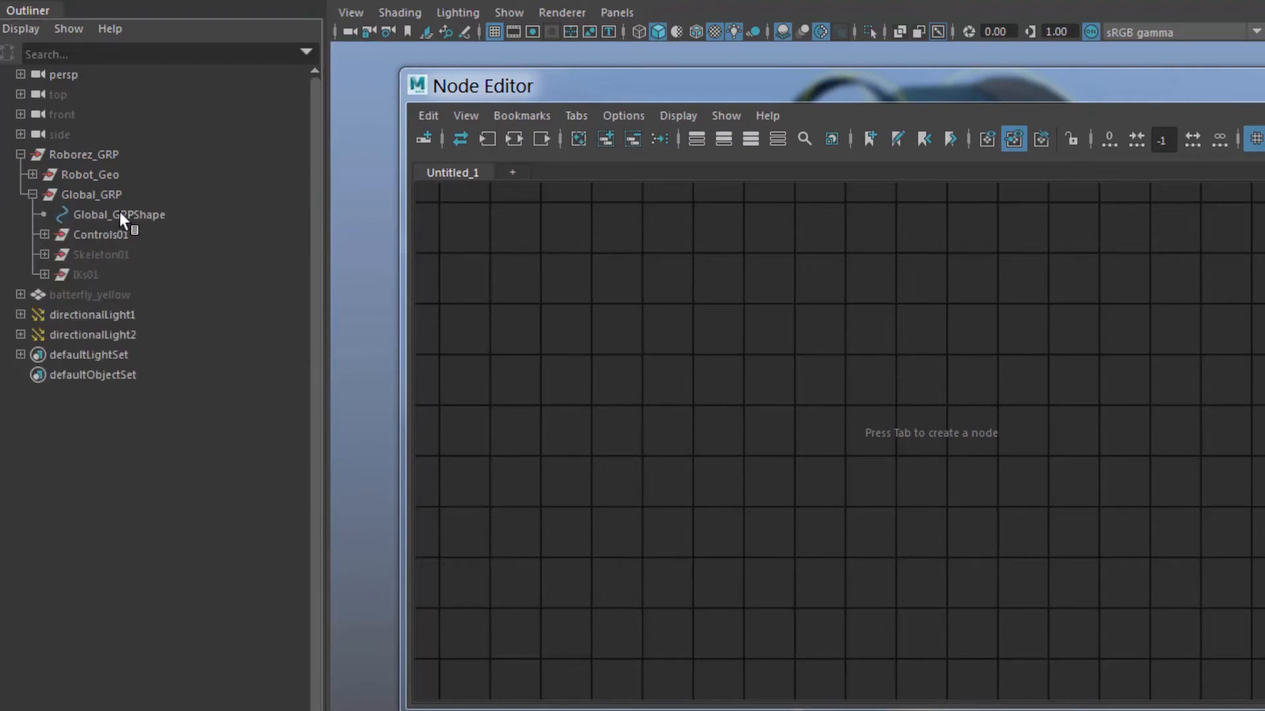
click(91, 195)
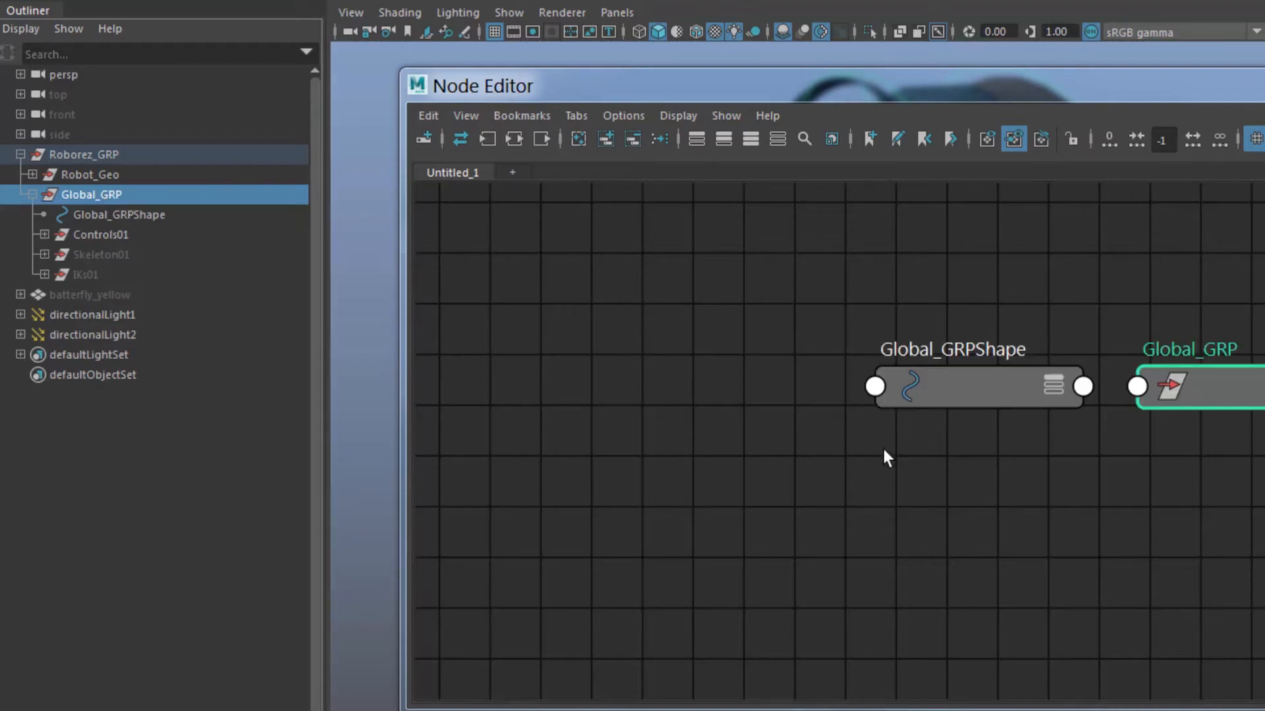
Step: Frame Global_GRP's node, show all its attributes and expand Scale into X, Y and Z ports
click(951, 386)
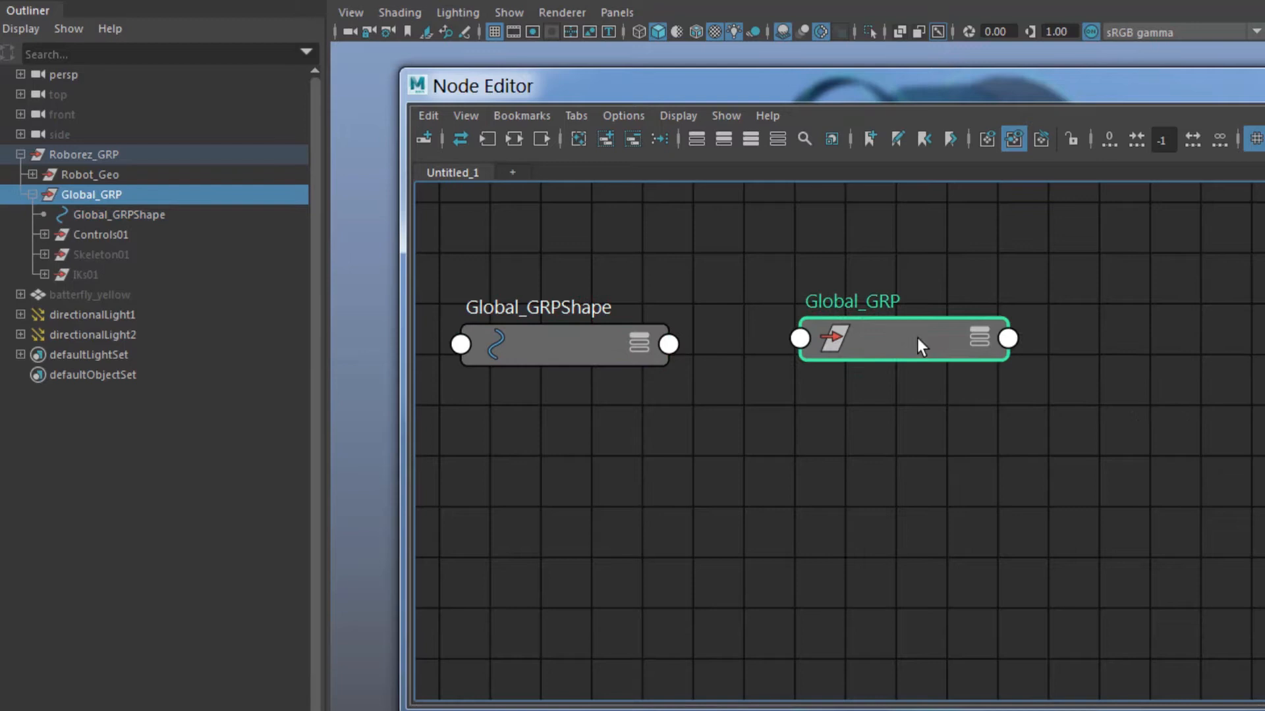
click(978, 336)
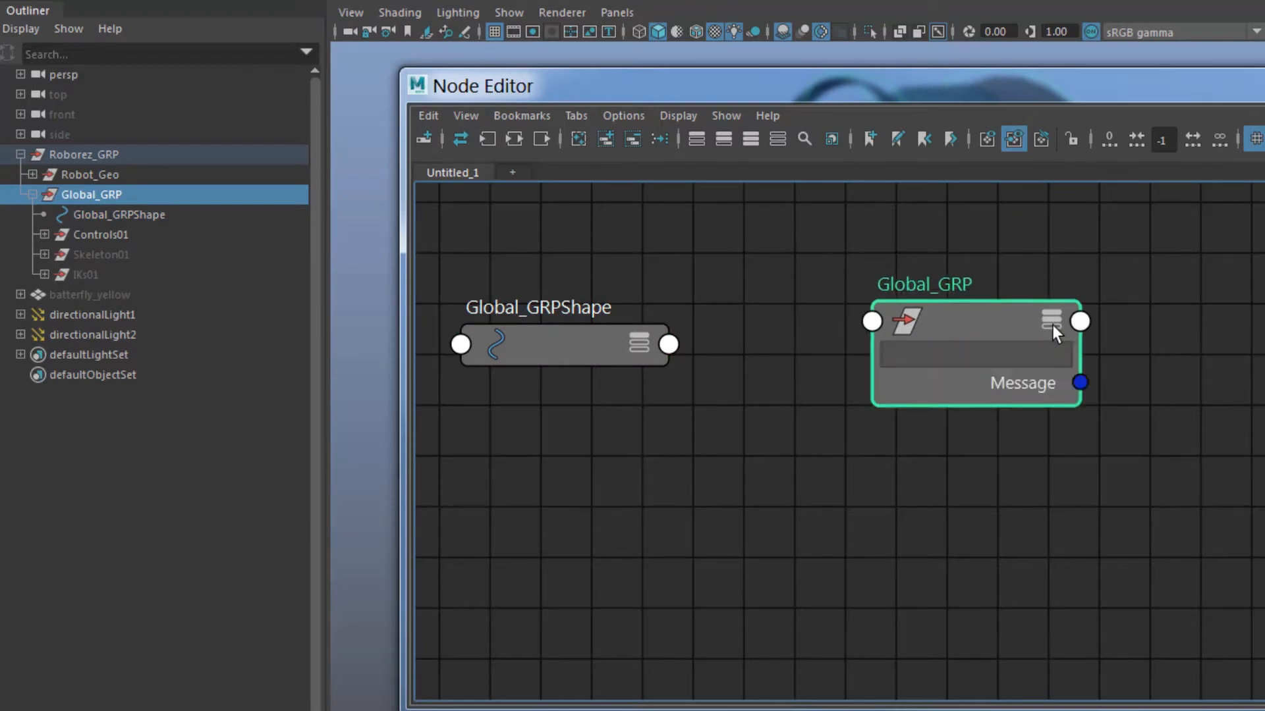
click(1052, 320)
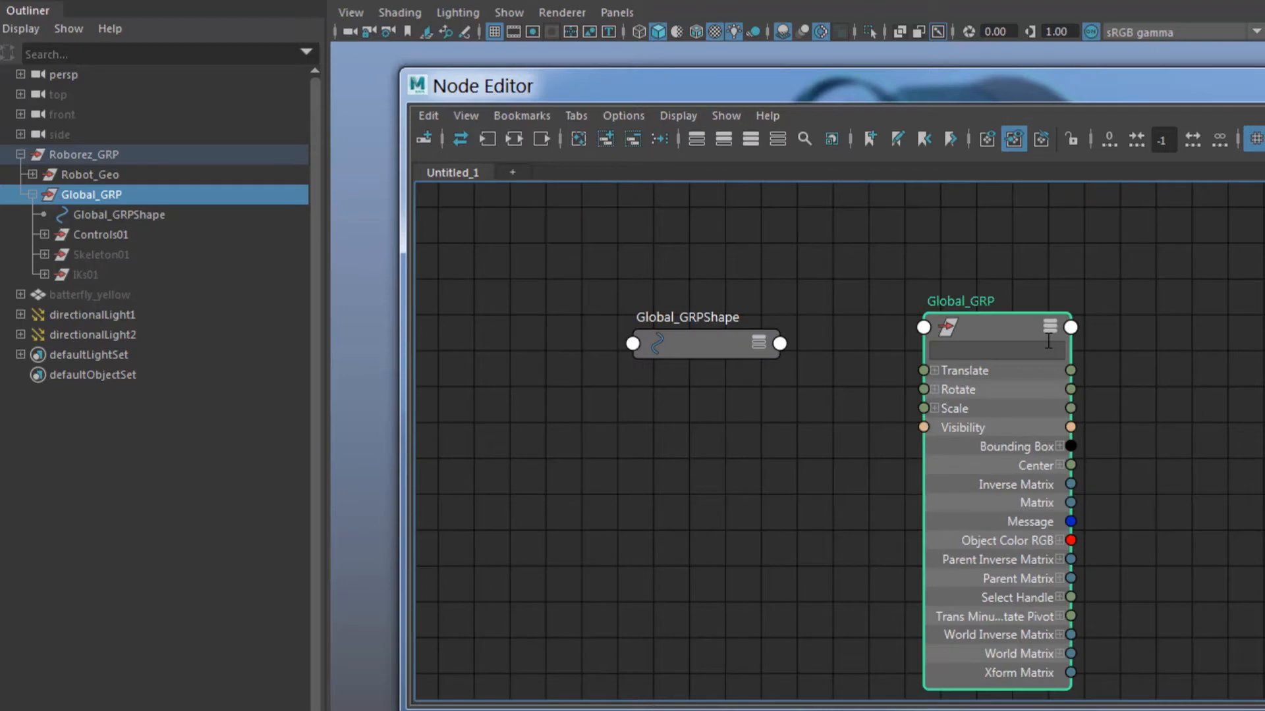
click(935, 409)
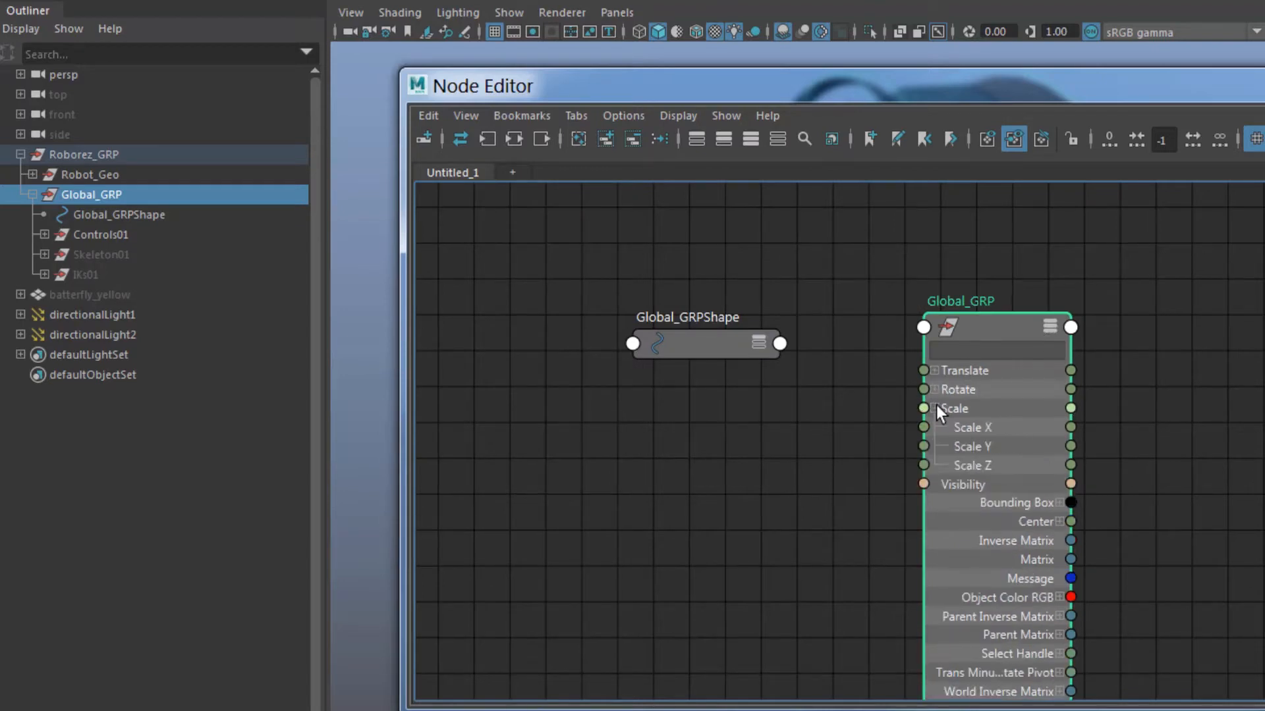
mouse_move(973, 462)
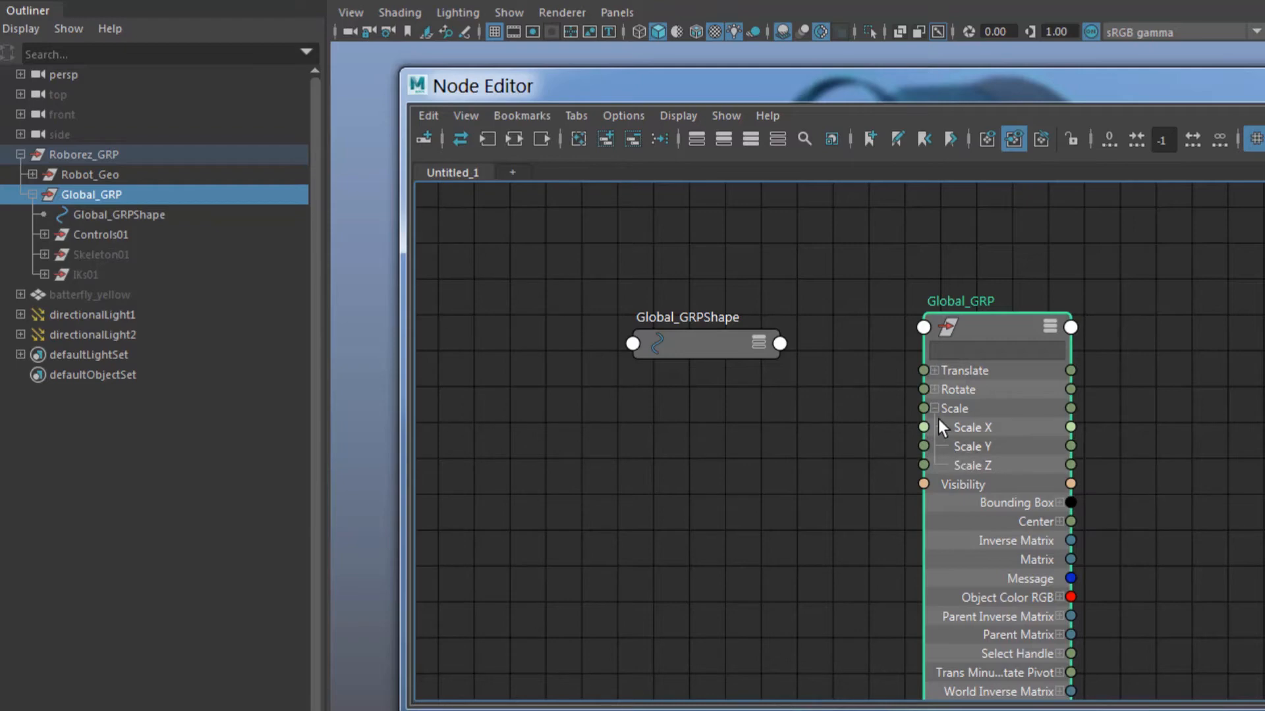
mouse_move(976, 456)
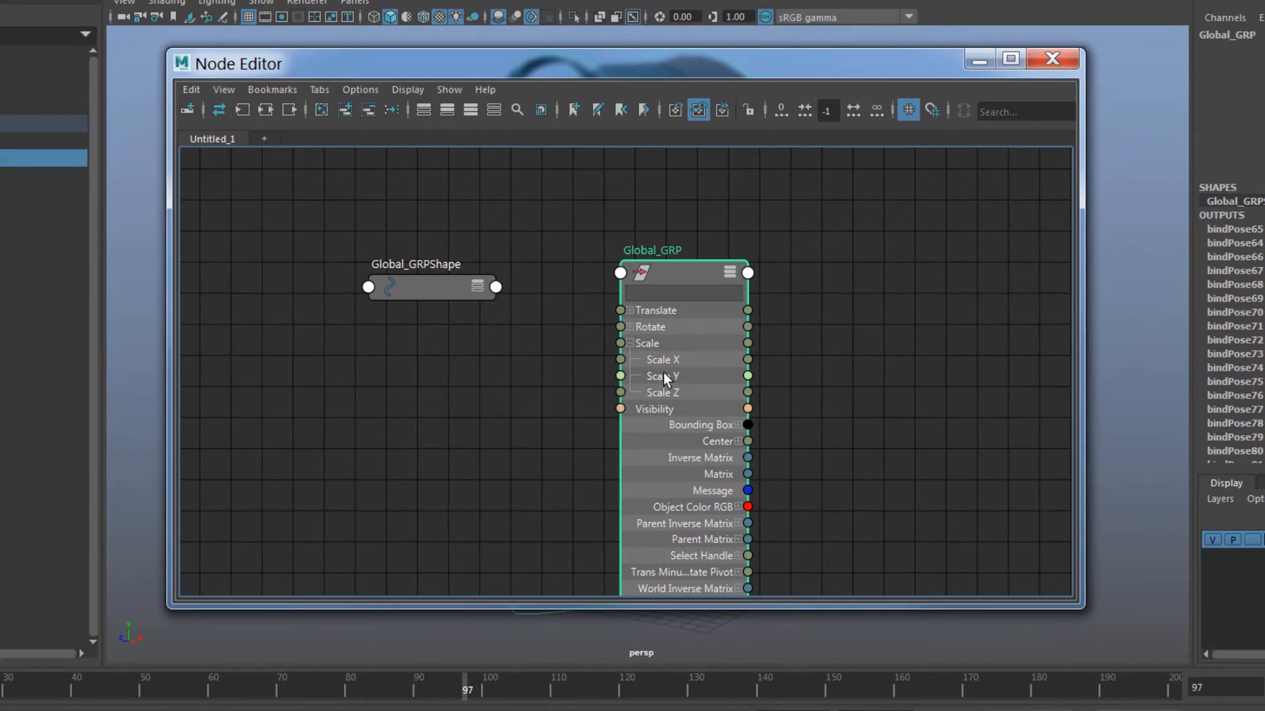
mouse_move(631, 517)
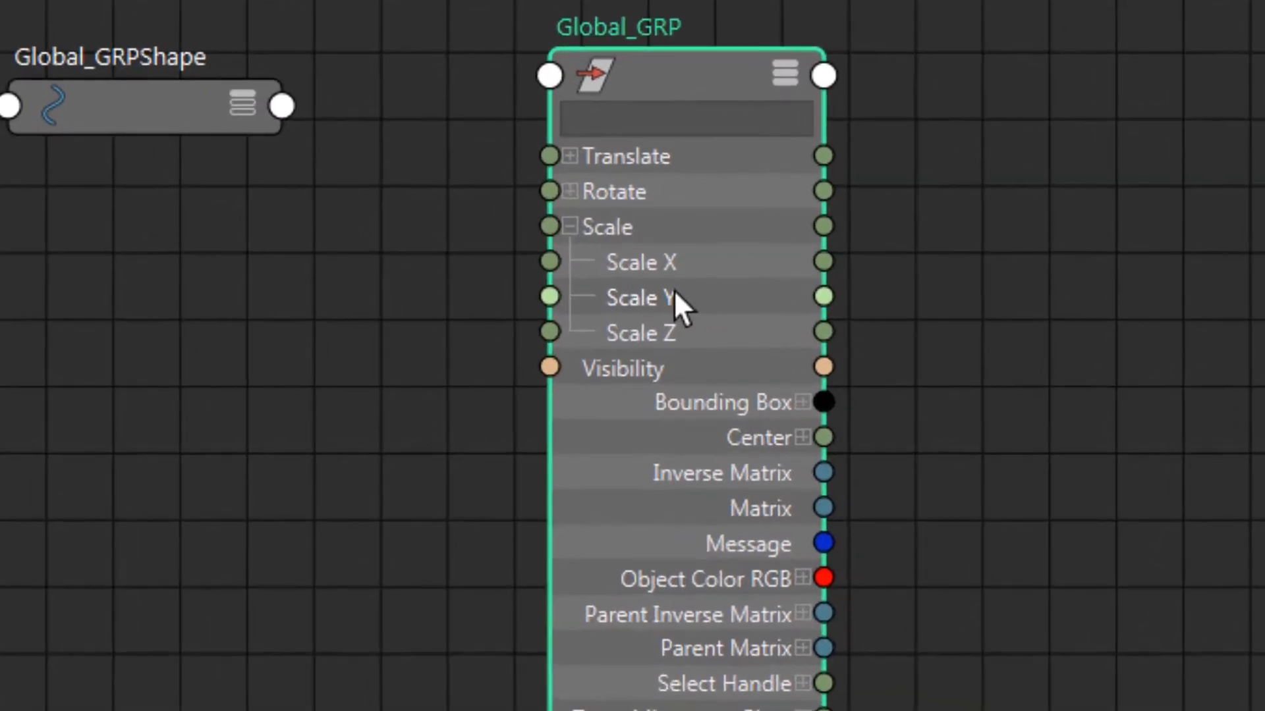
mouse_move(839, 315)
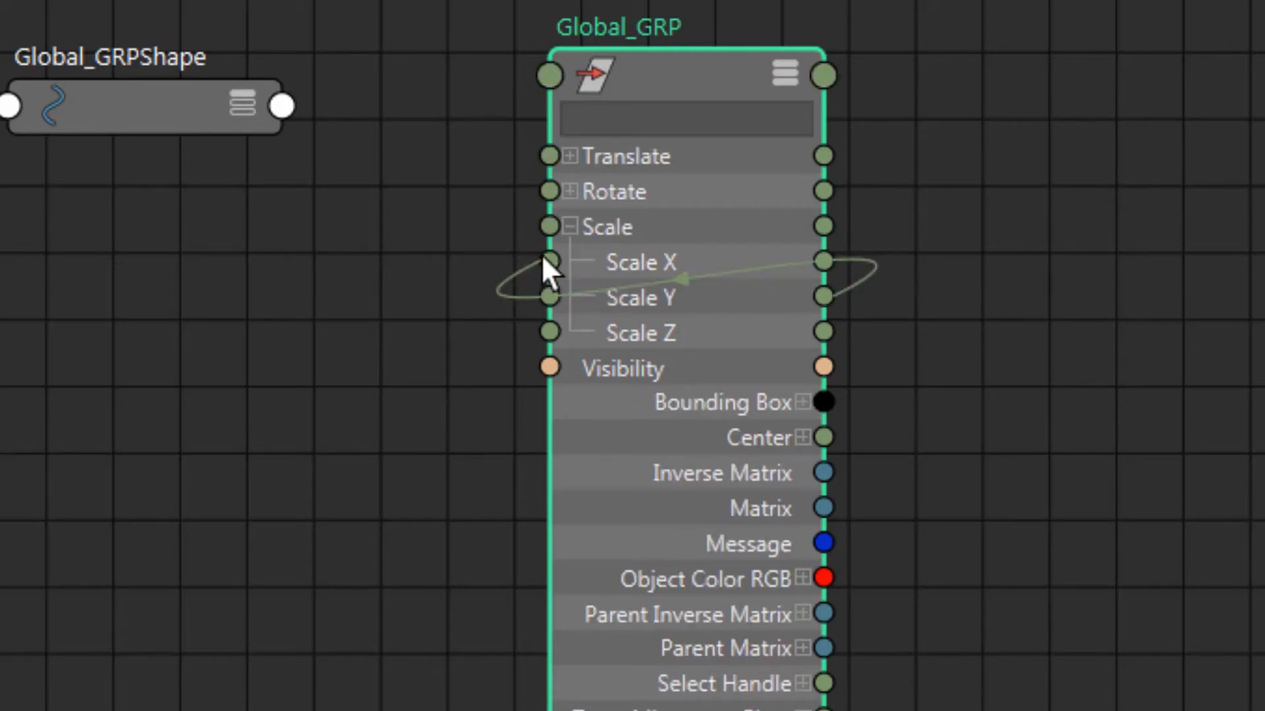
mouse_move(839, 332)
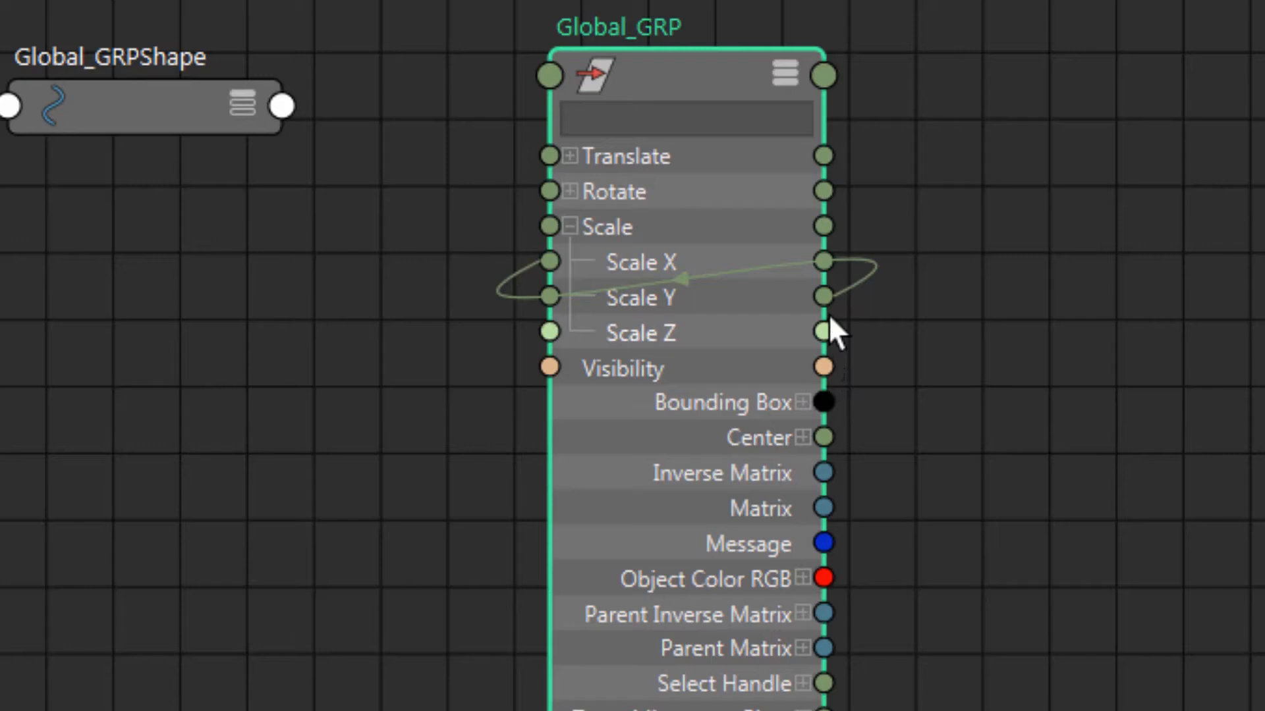
mouse_move(840, 315)
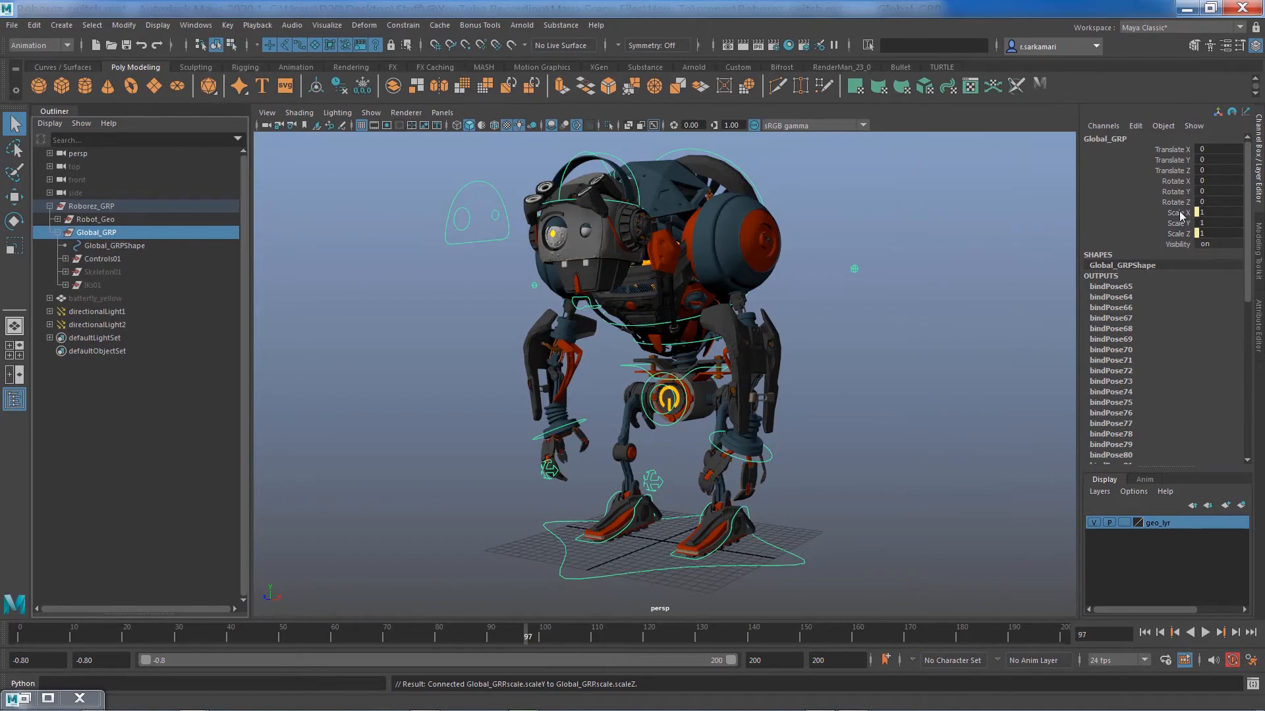
mouse_move(1185, 245)
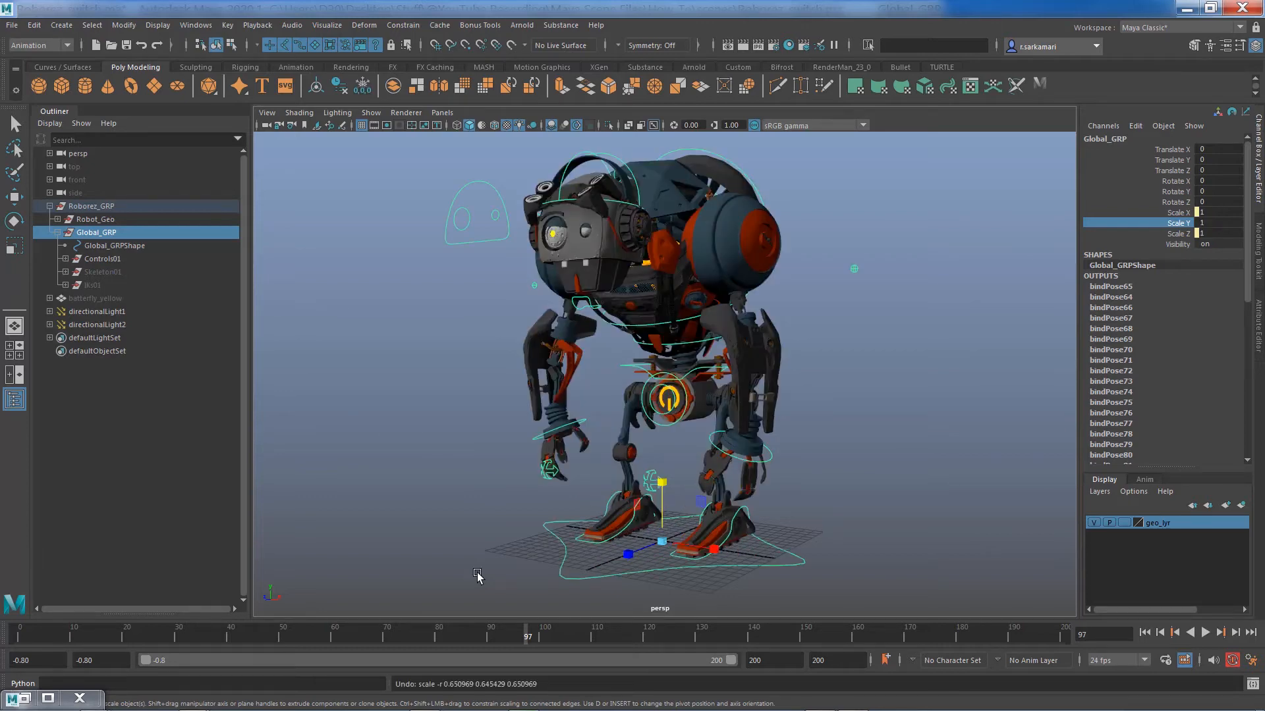
Step: Select Global_GRP's Scale X and Scale Z channels in the Channel Box
click(1178, 212)
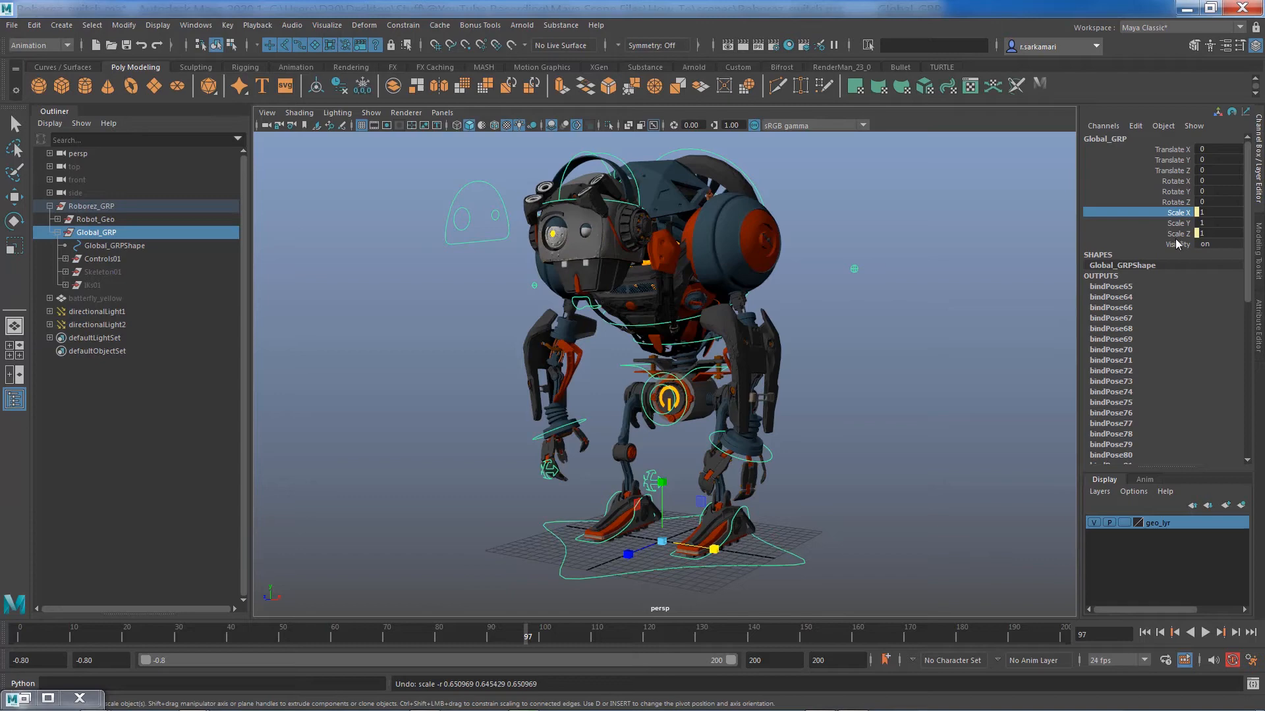
Step: Hide the Scale X and Scale Z channels via Hide Selected, then select the remaining Scale Y channel
right_click(1178, 212)
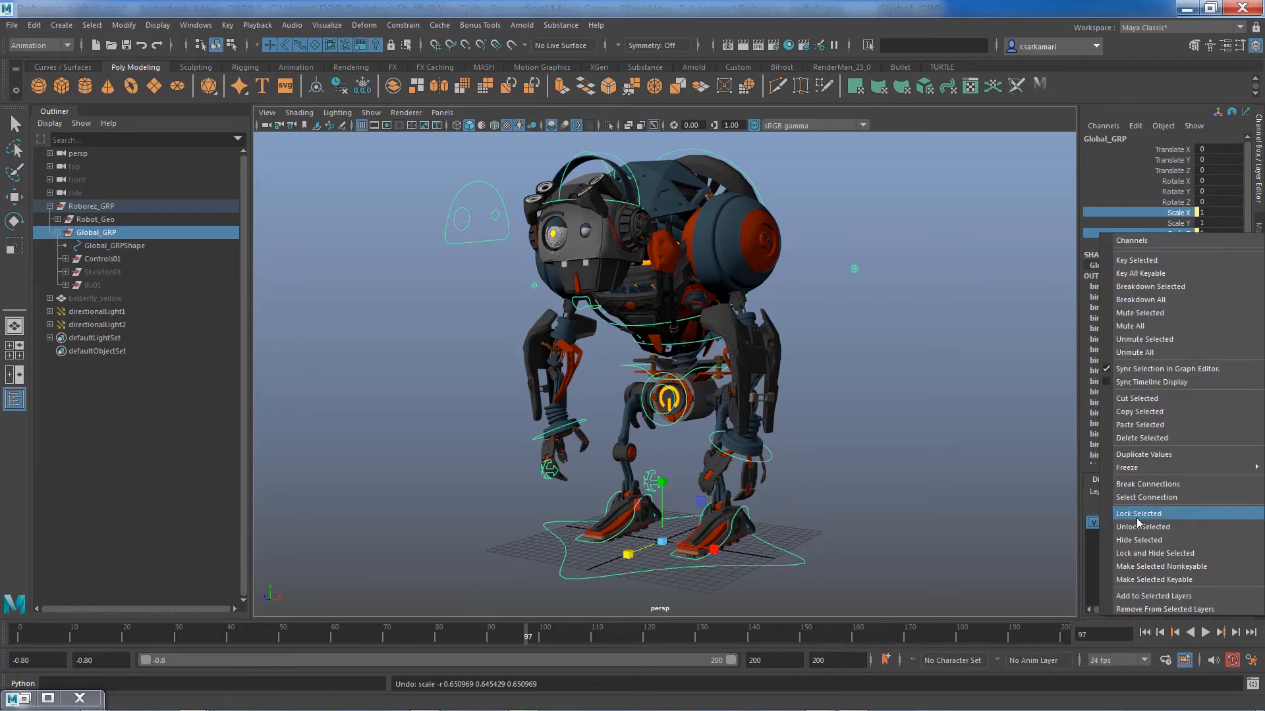
click(1137, 514)
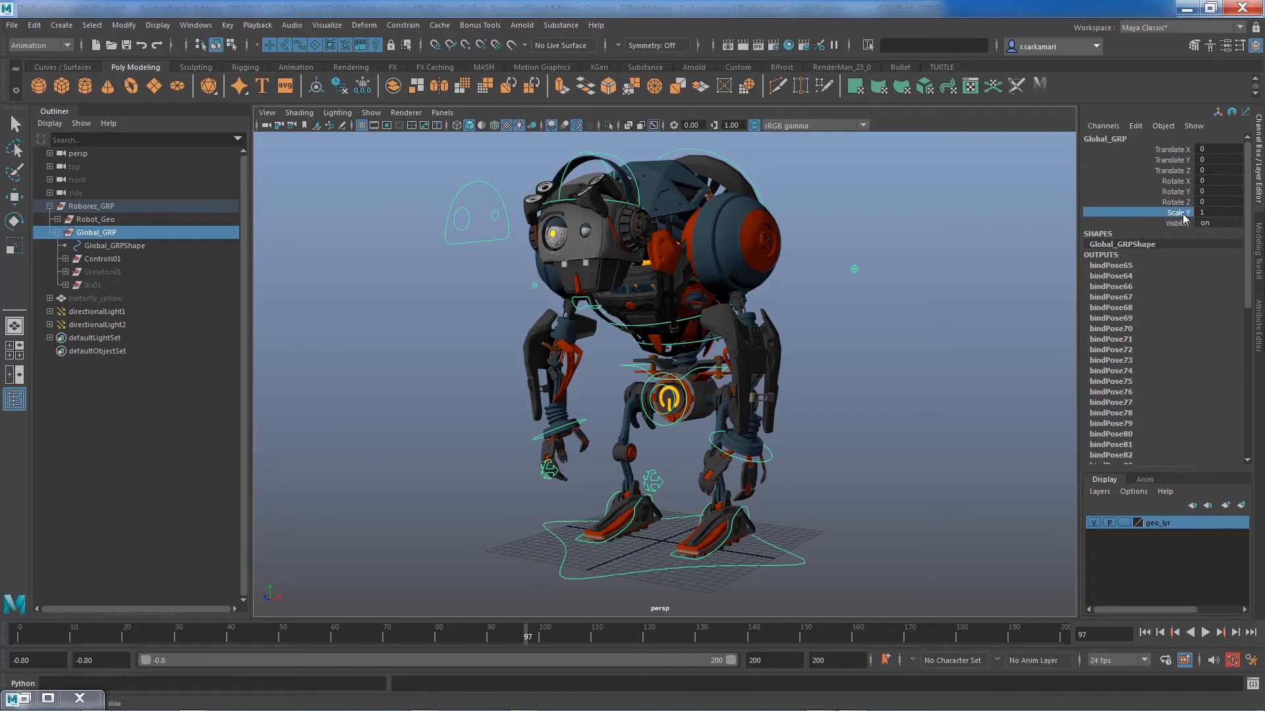
click(1135, 126)
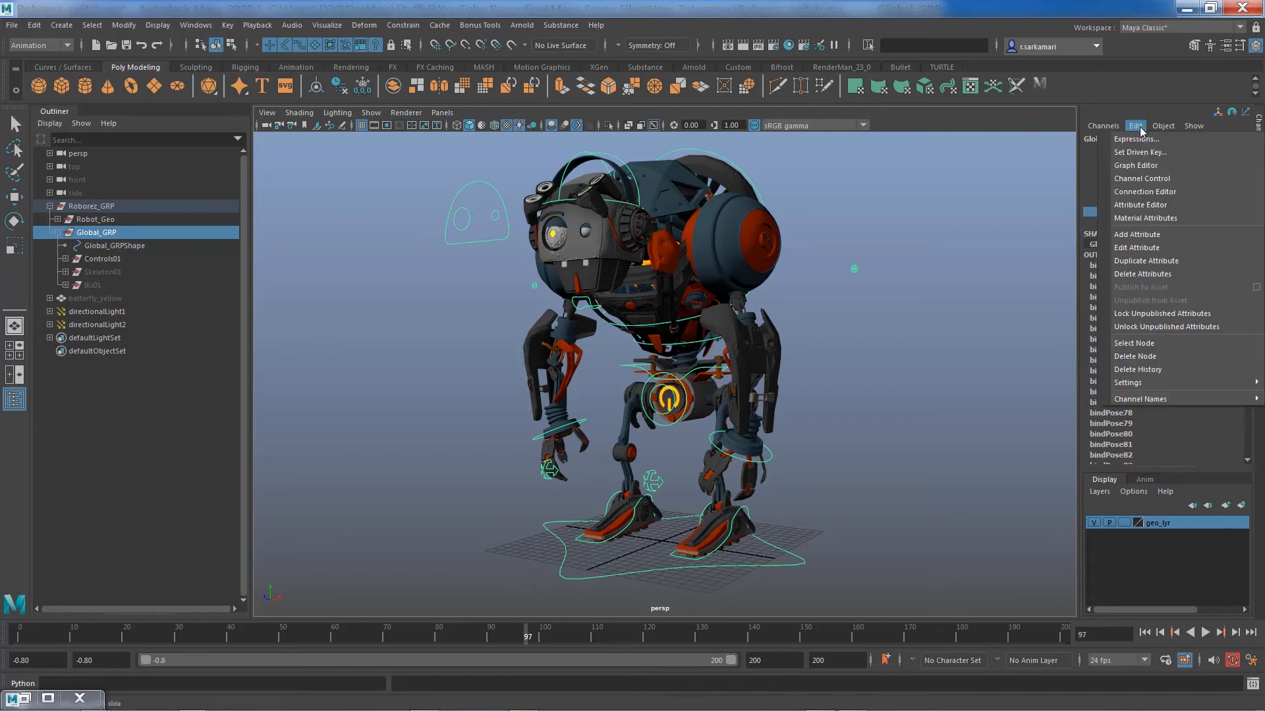
click(1141, 206)
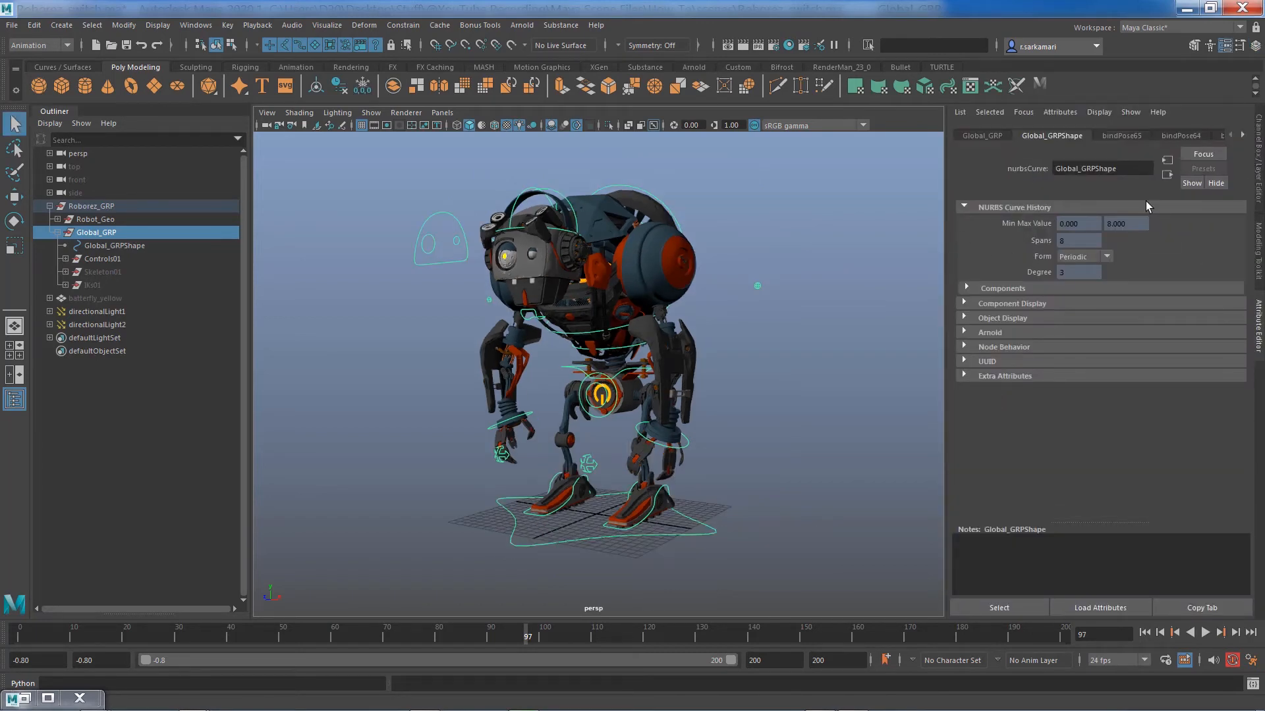
click(1230, 111)
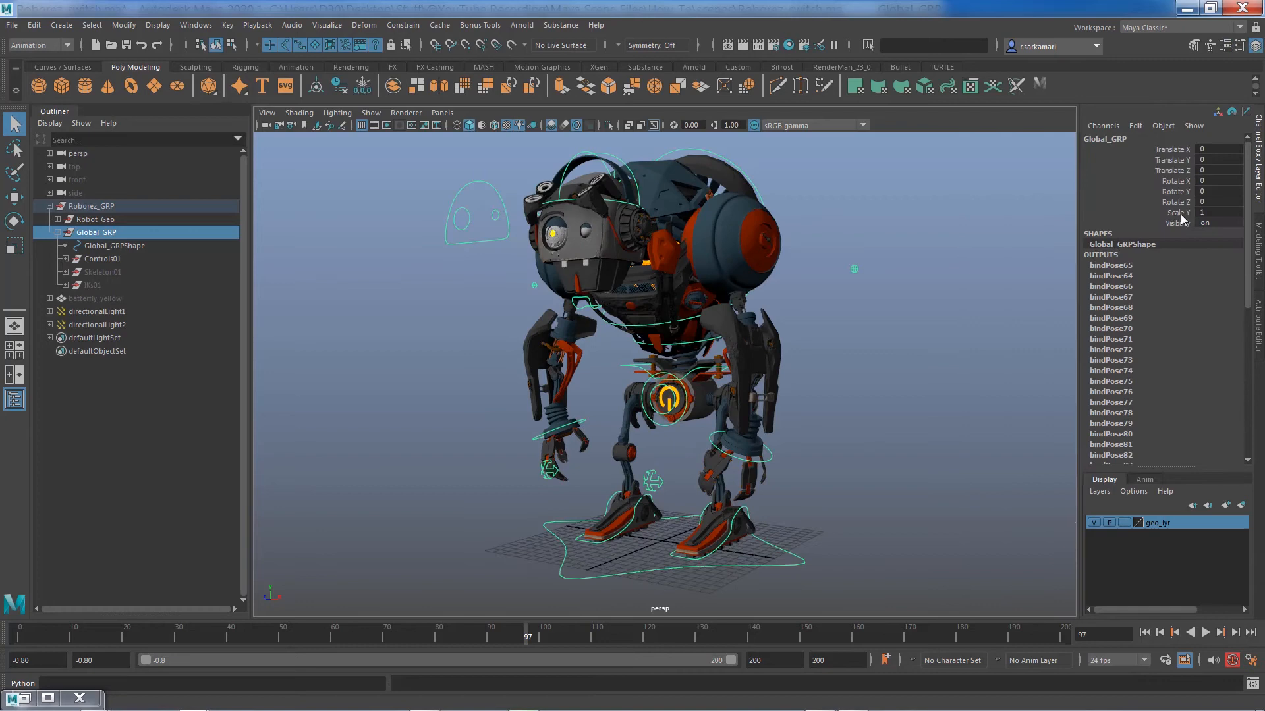
click(1178, 214)
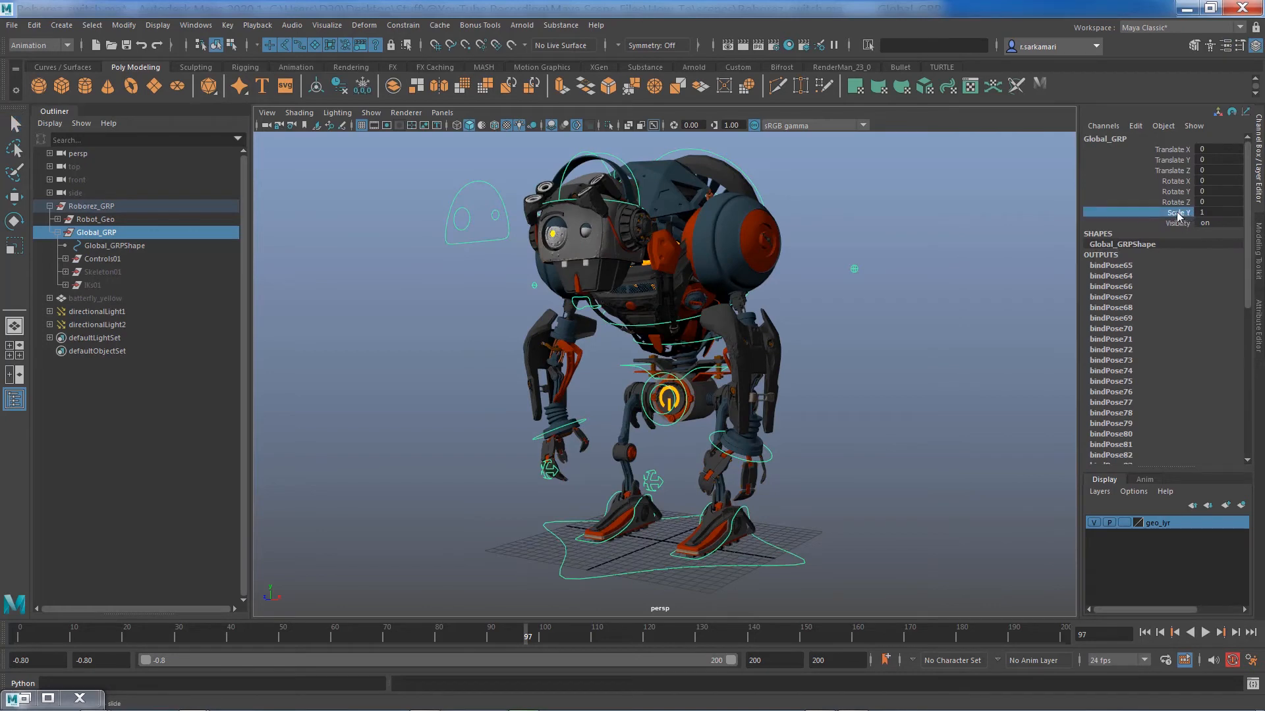
mouse_move(1178, 220)
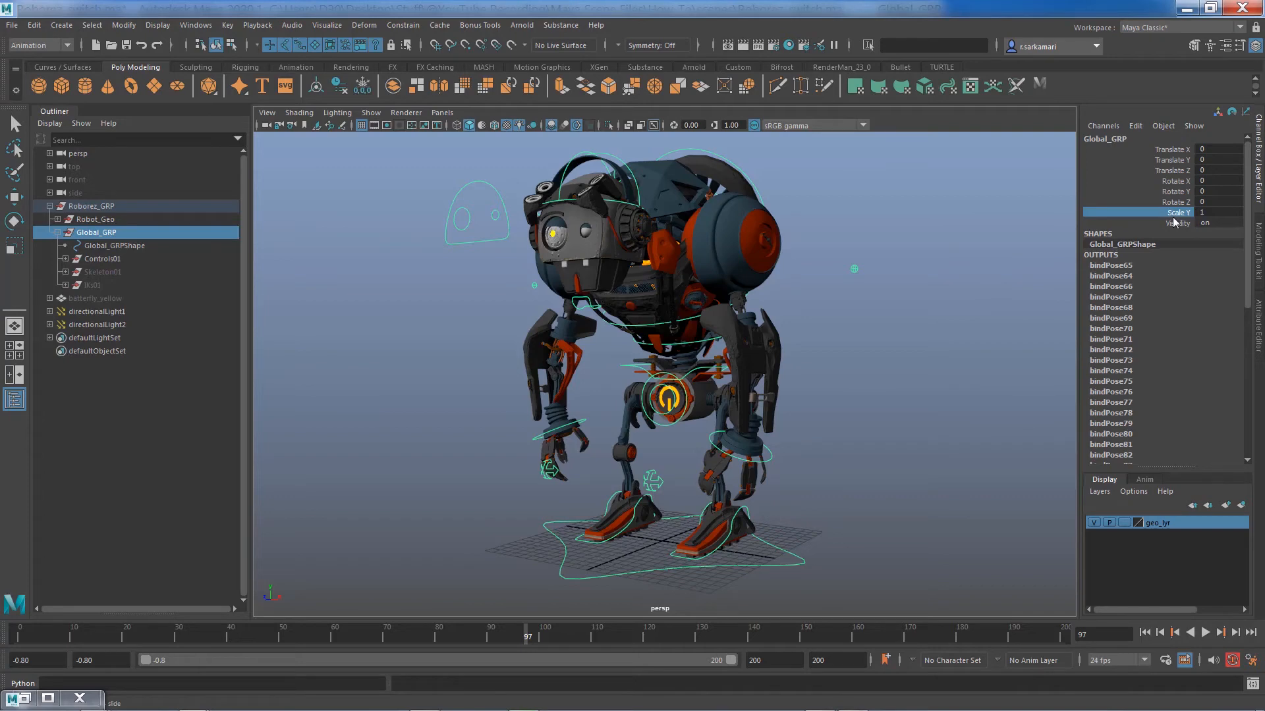
mouse_move(1240, 248)
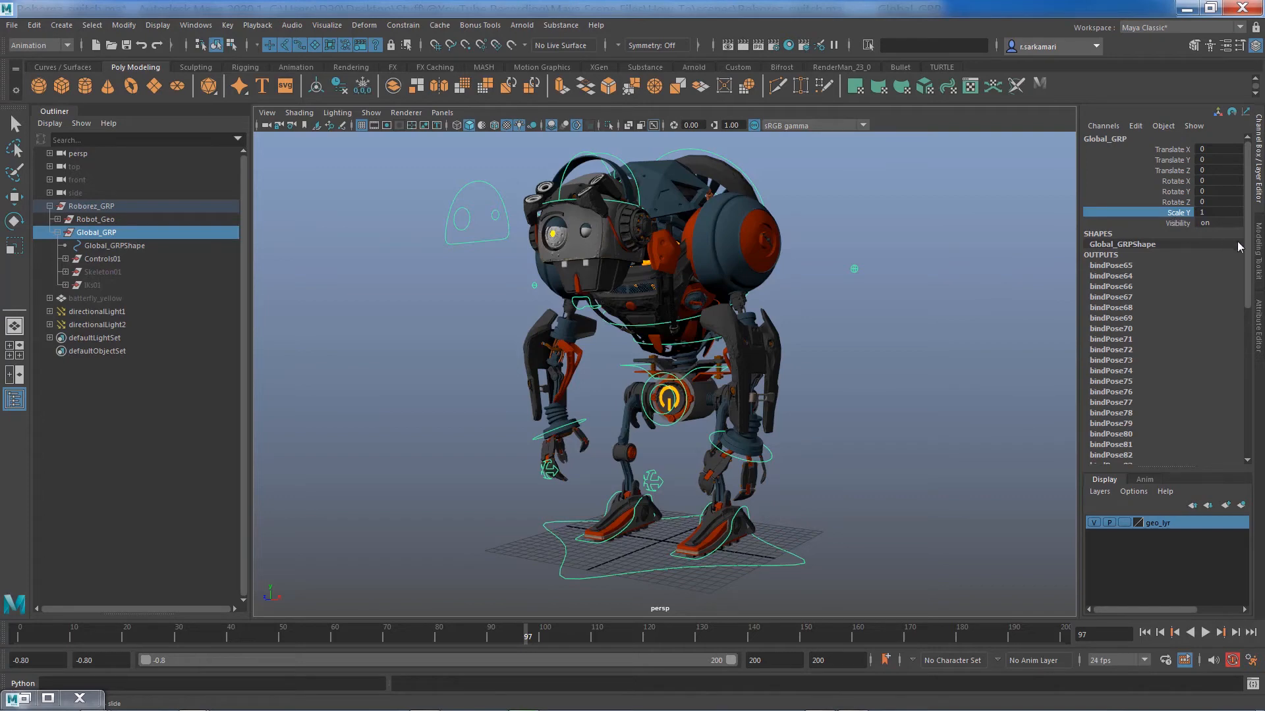
mouse_move(1238, 248)
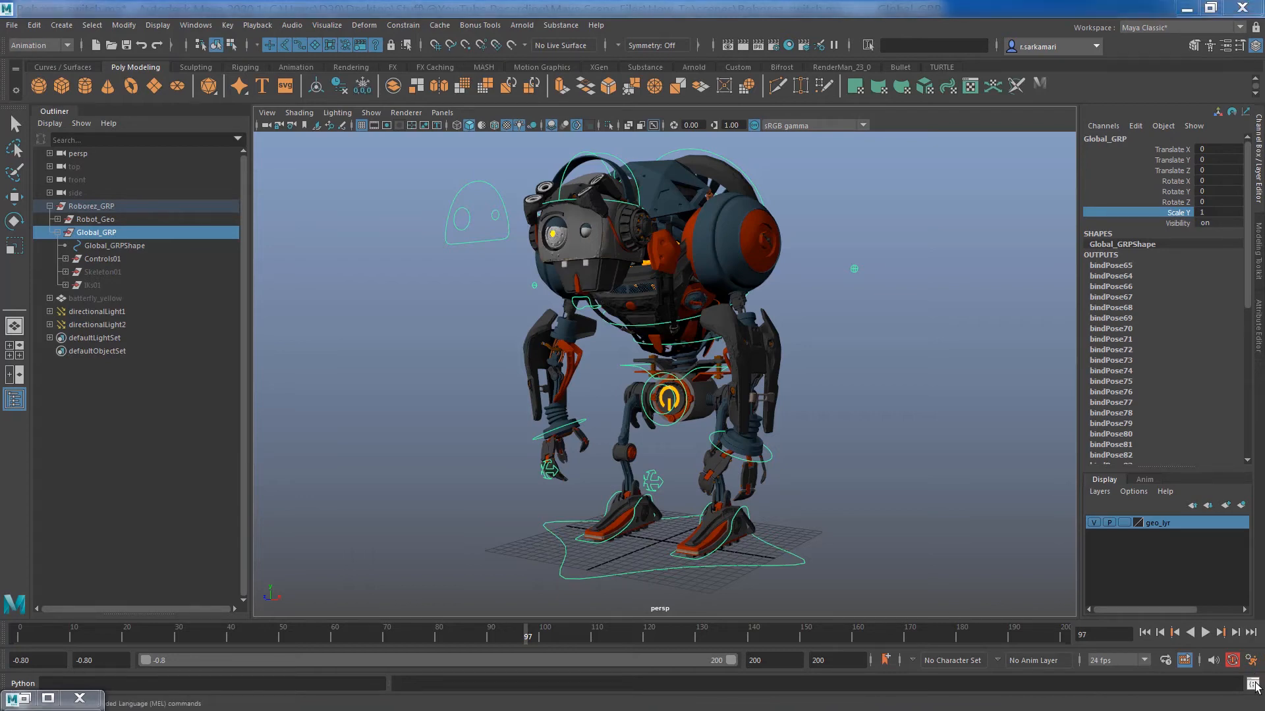
Step: Bring up the Script Editor with a new empty Python tab as the input area
click(1255, 683)
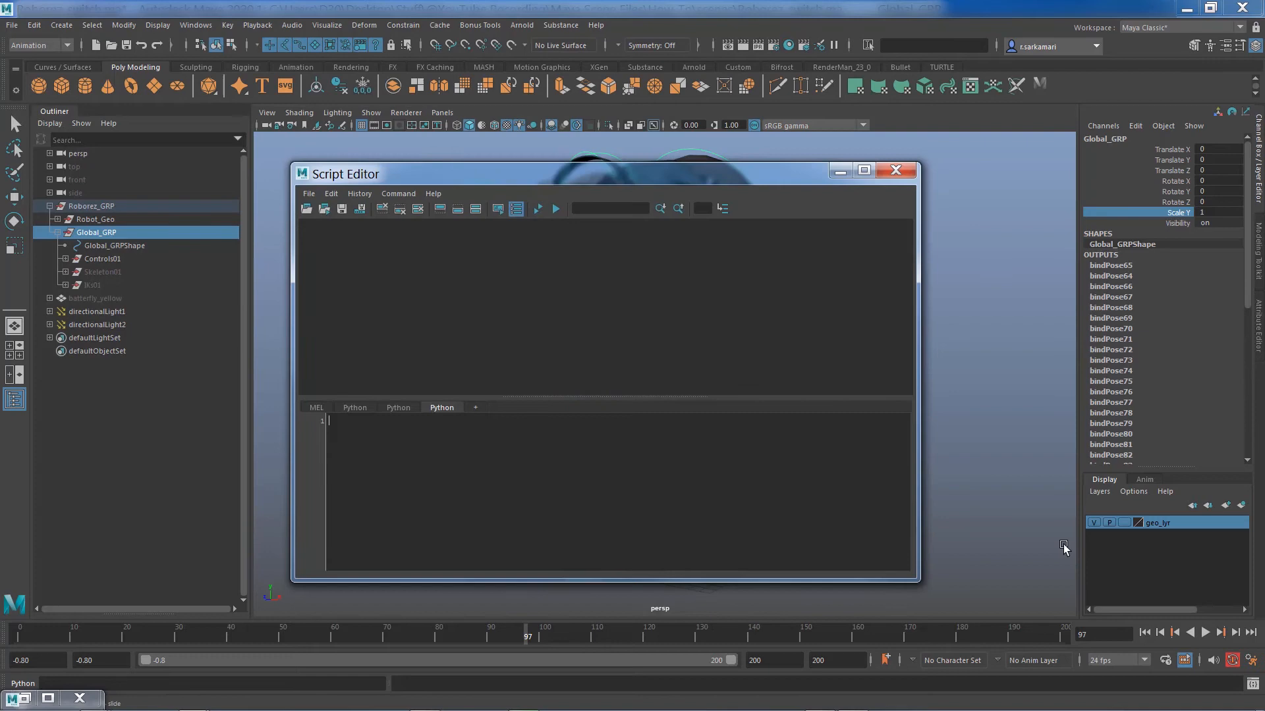
mouse_move(436, 418)
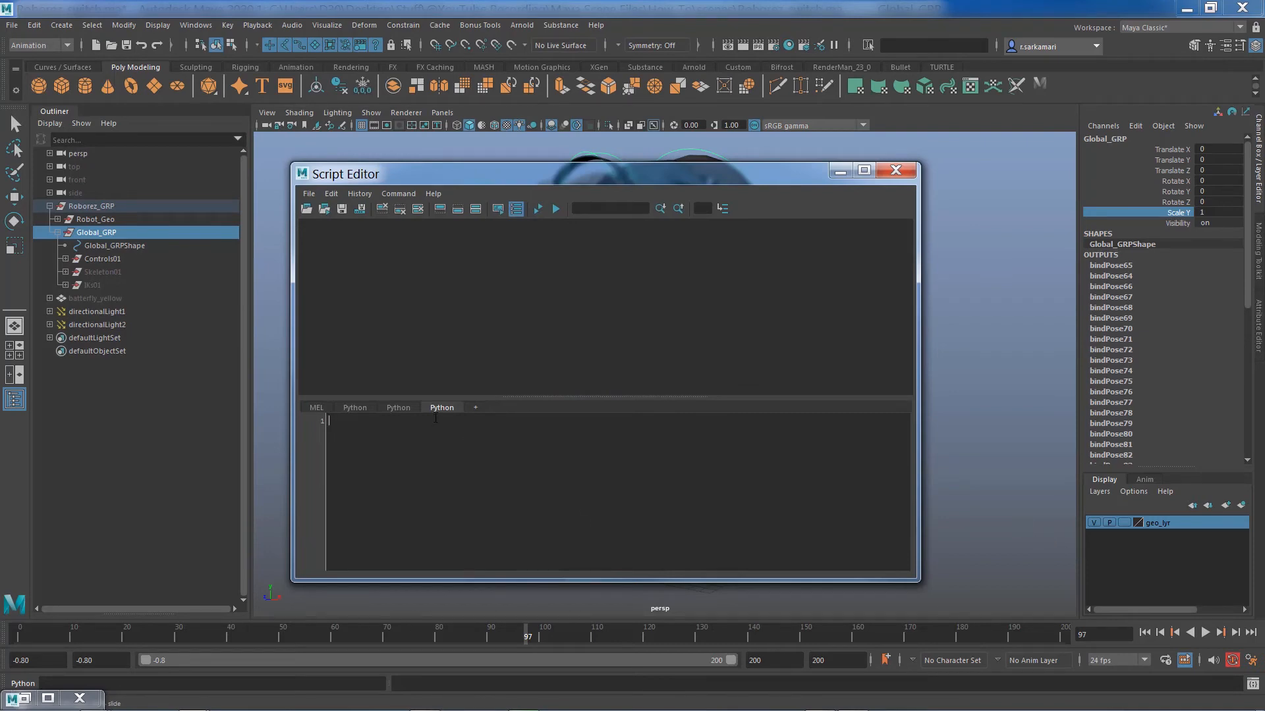
click(862, 169)
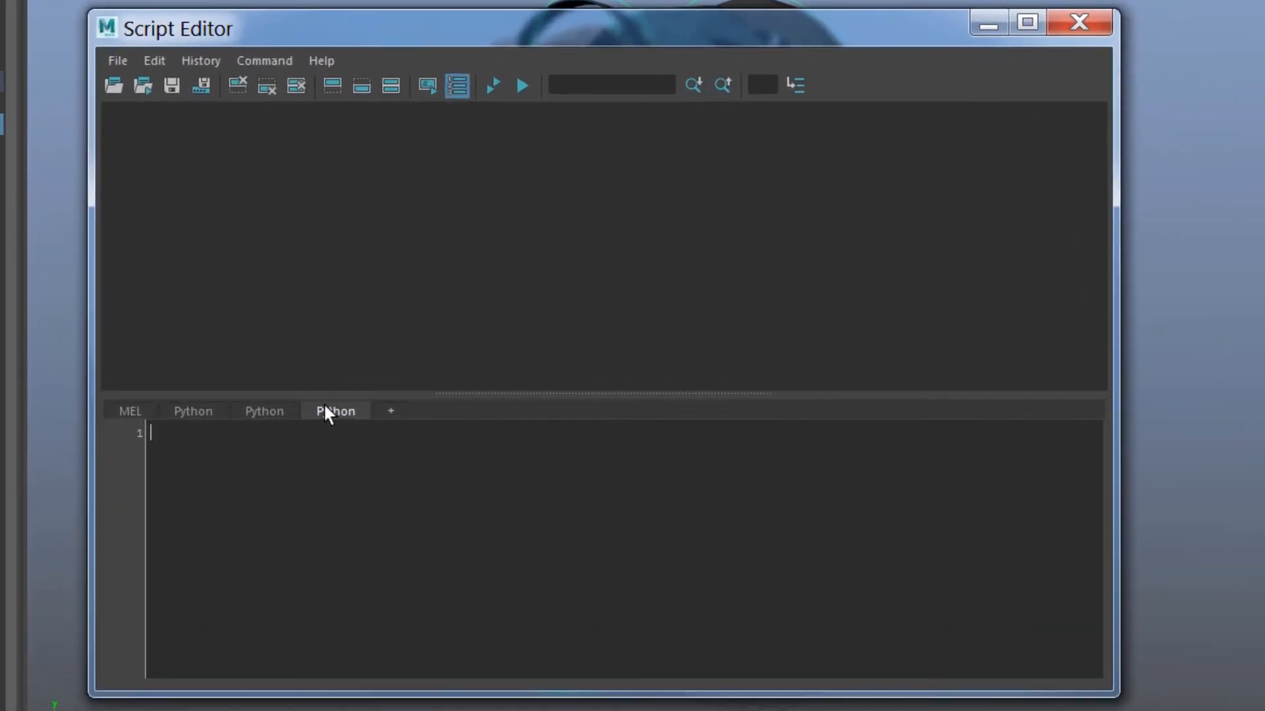
click(390, 411)
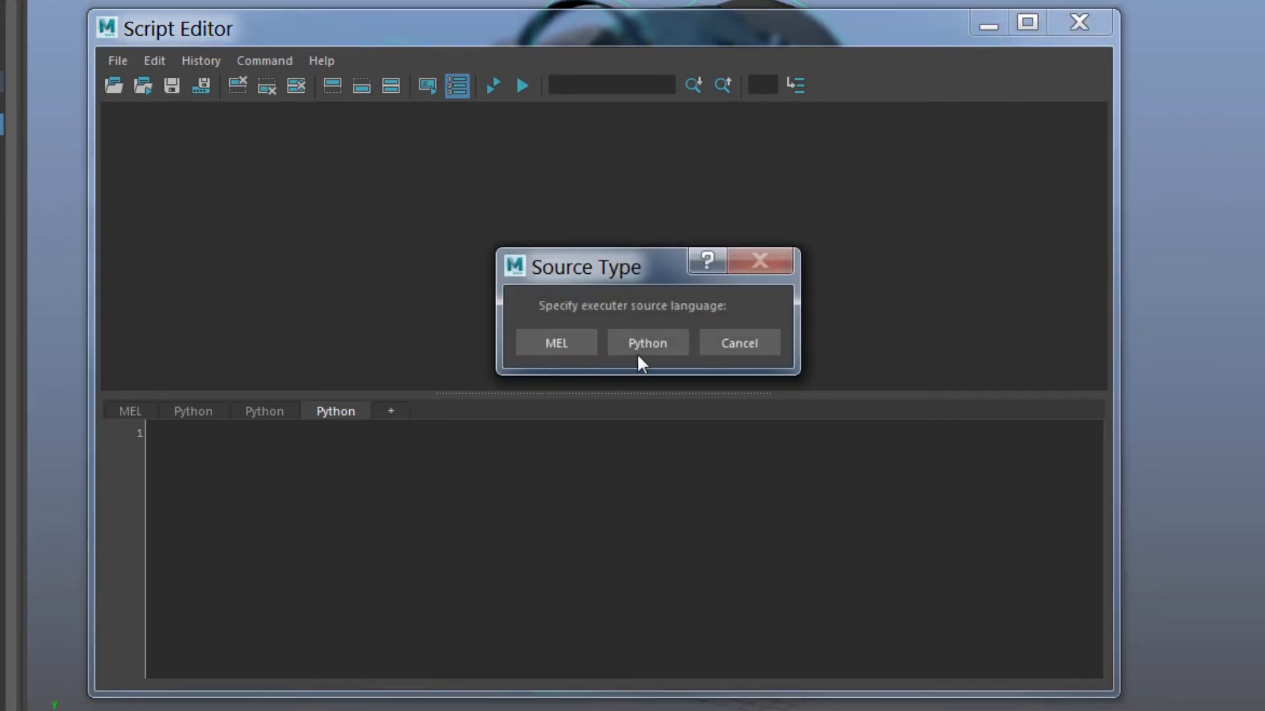
click(646, 342)
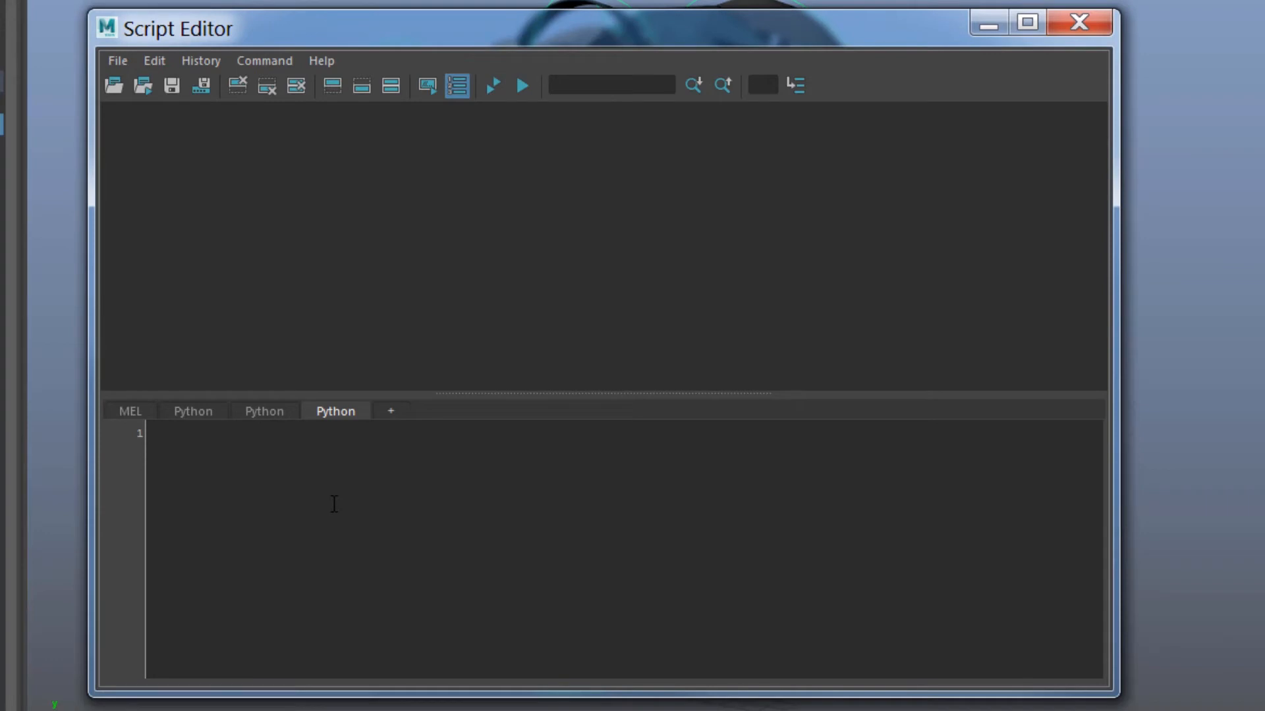
Step: Write 'from maya import cmds' and begin a cmds.aliasAttr() call on the next line
text(from)
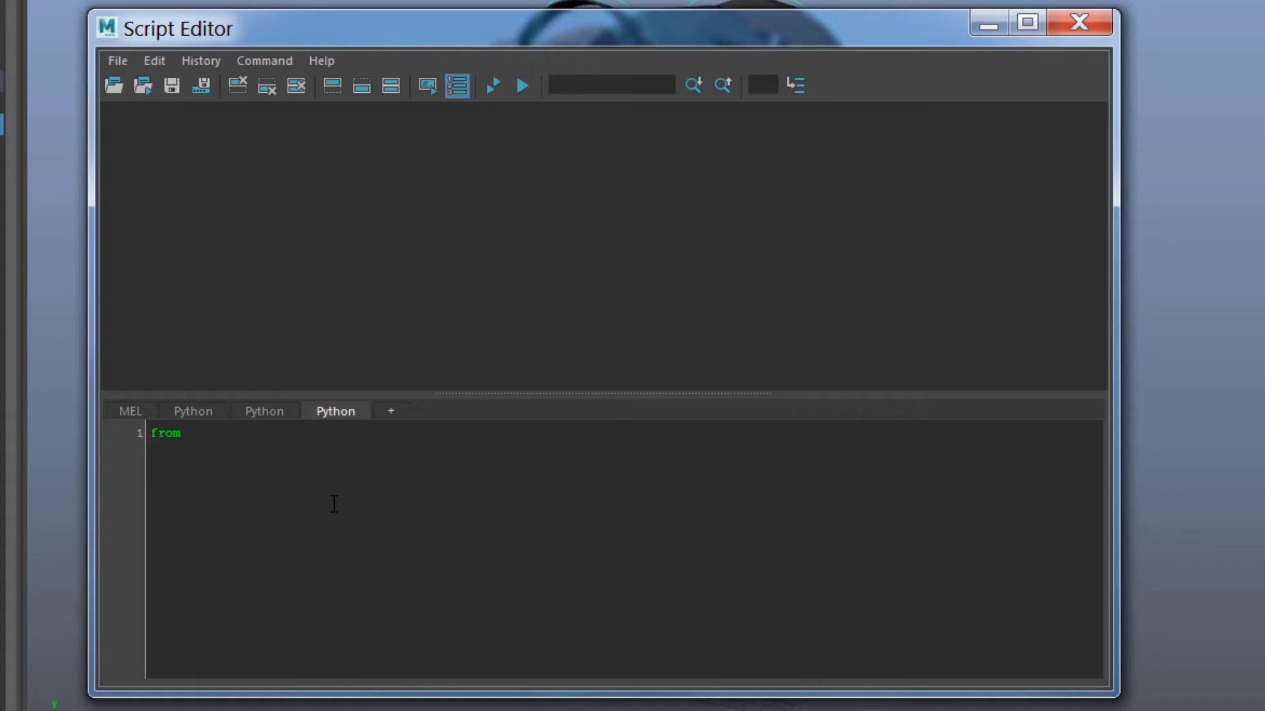
text(maya)
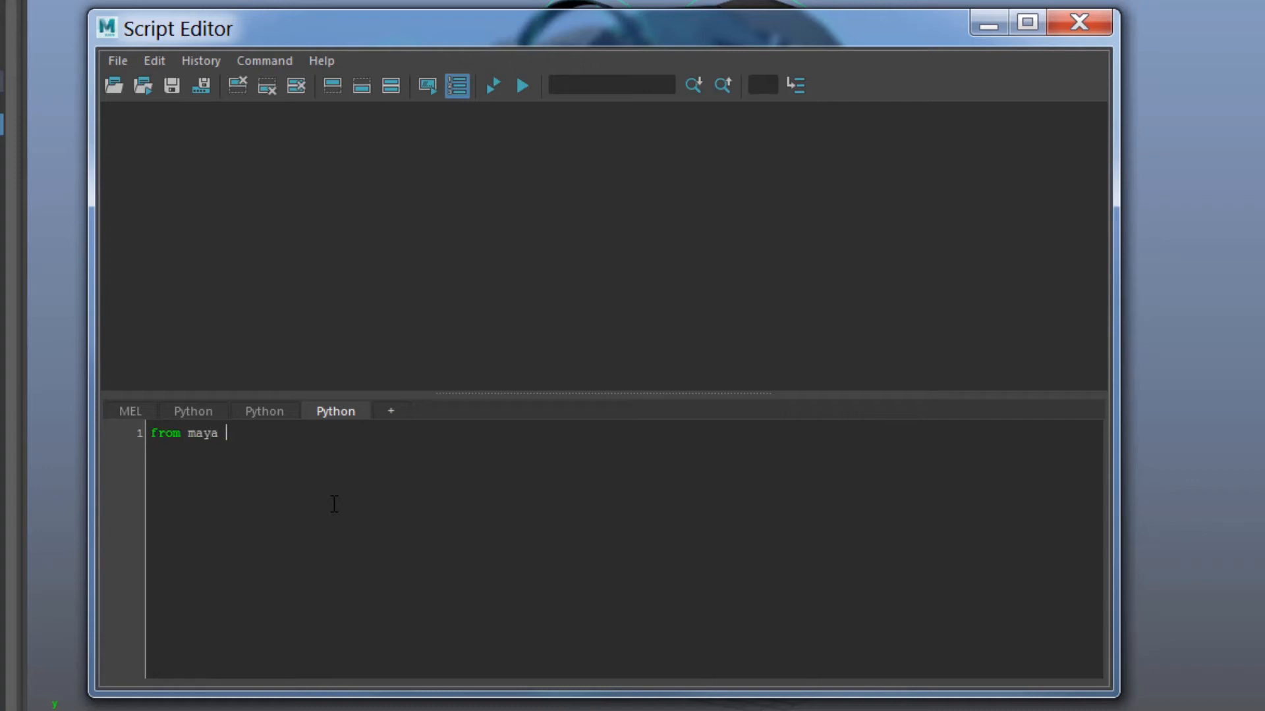
text(import)
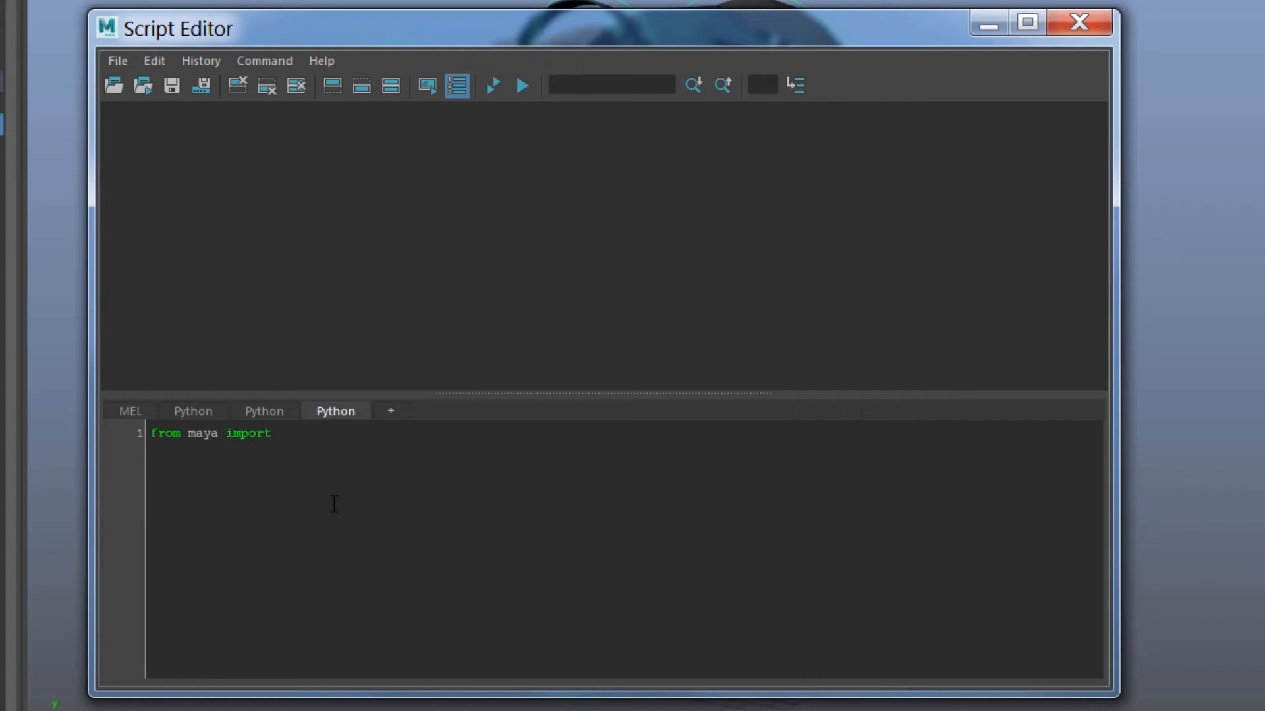
text(cmds)
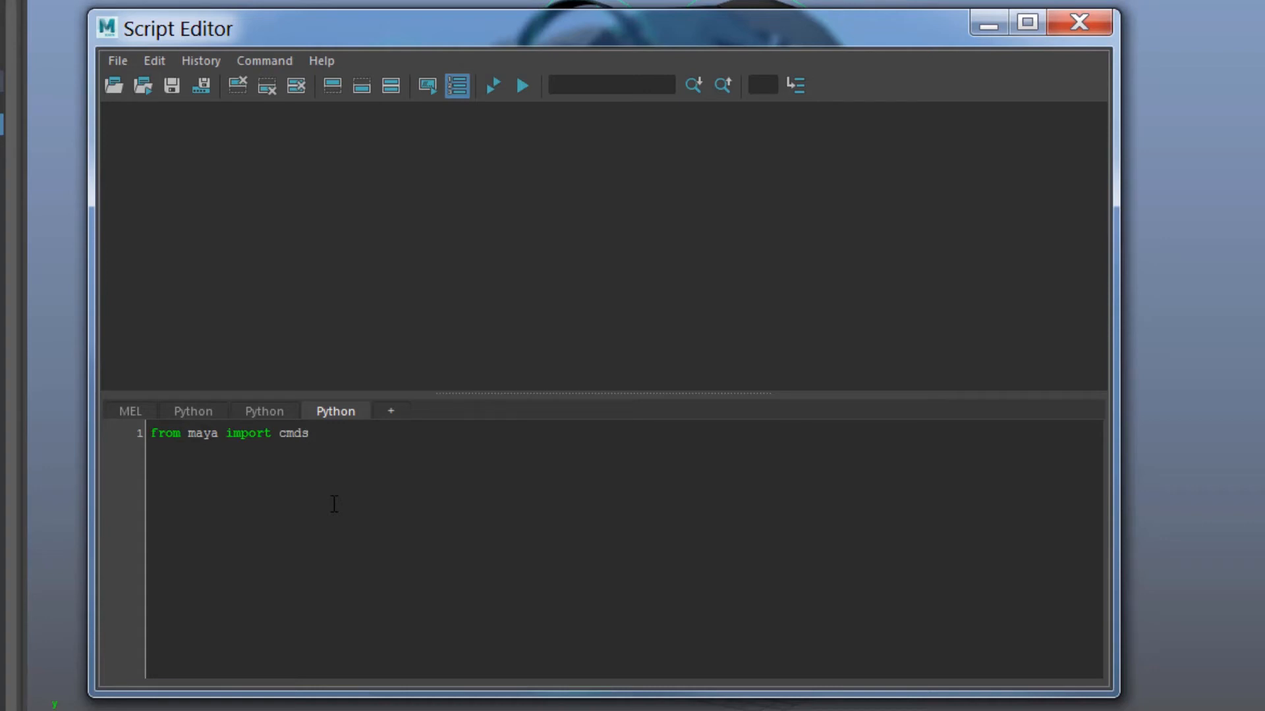
text(cmds.)
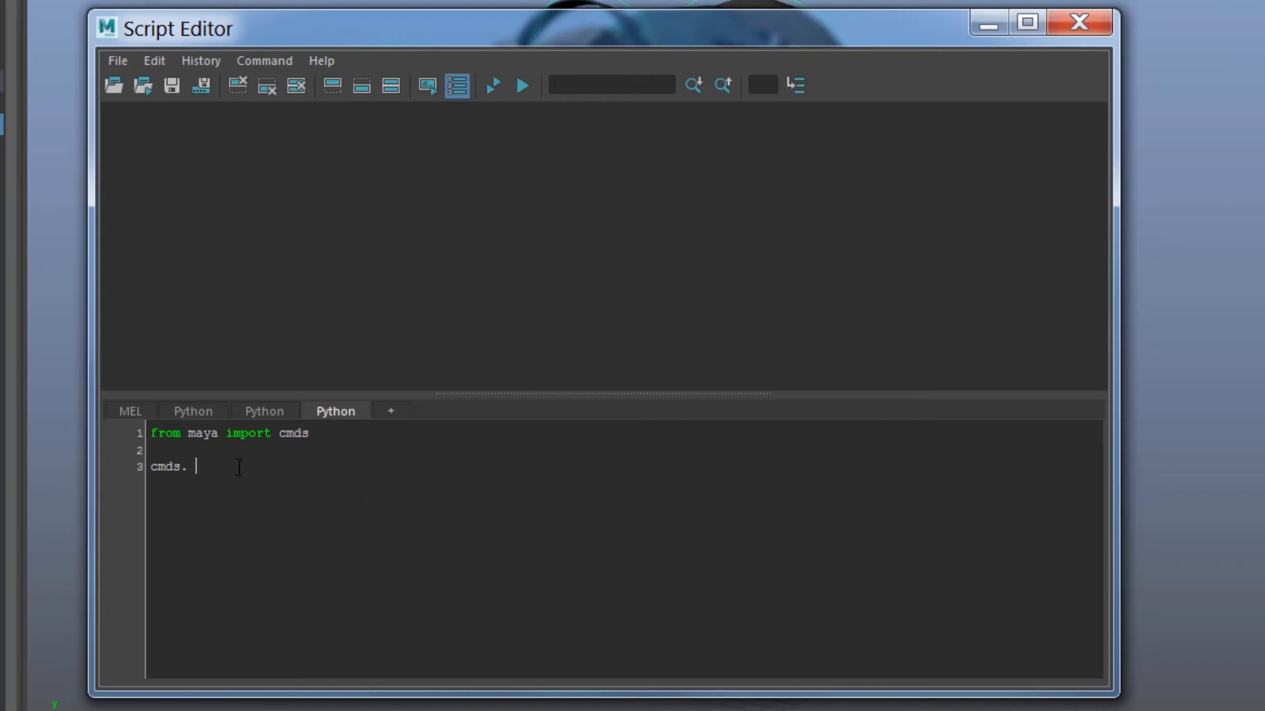
text(alias)
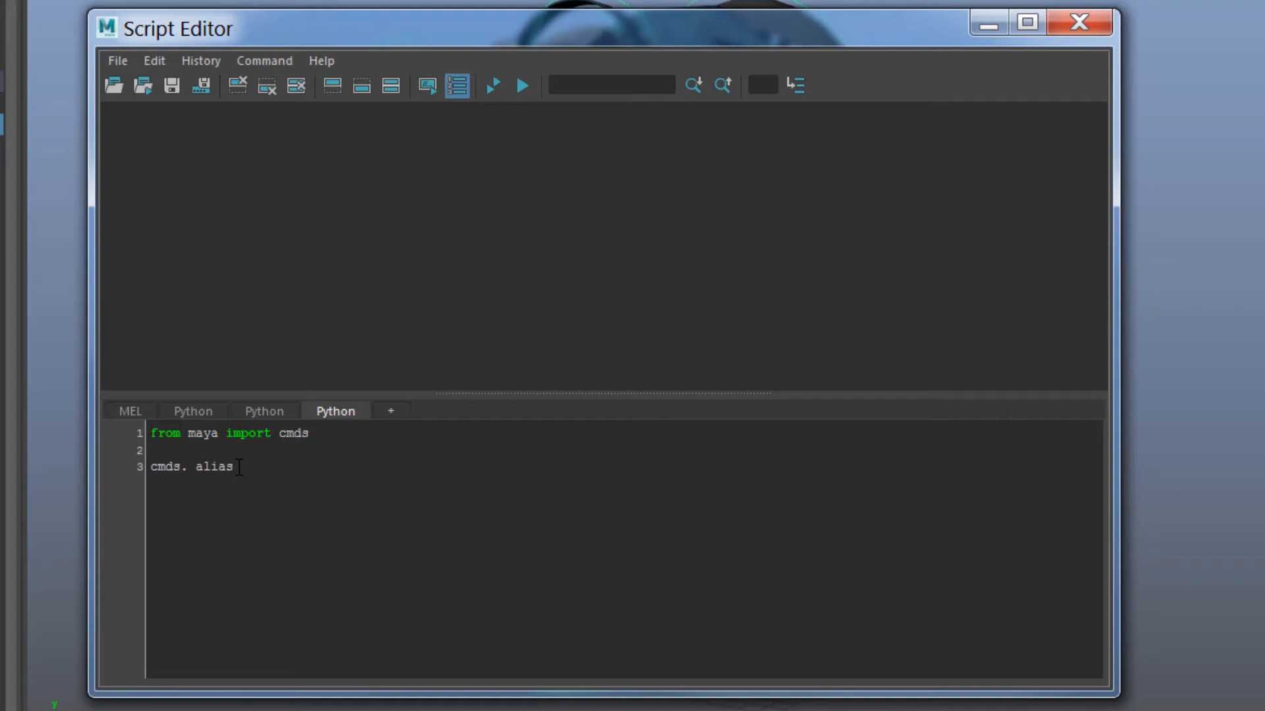
text(Attr)
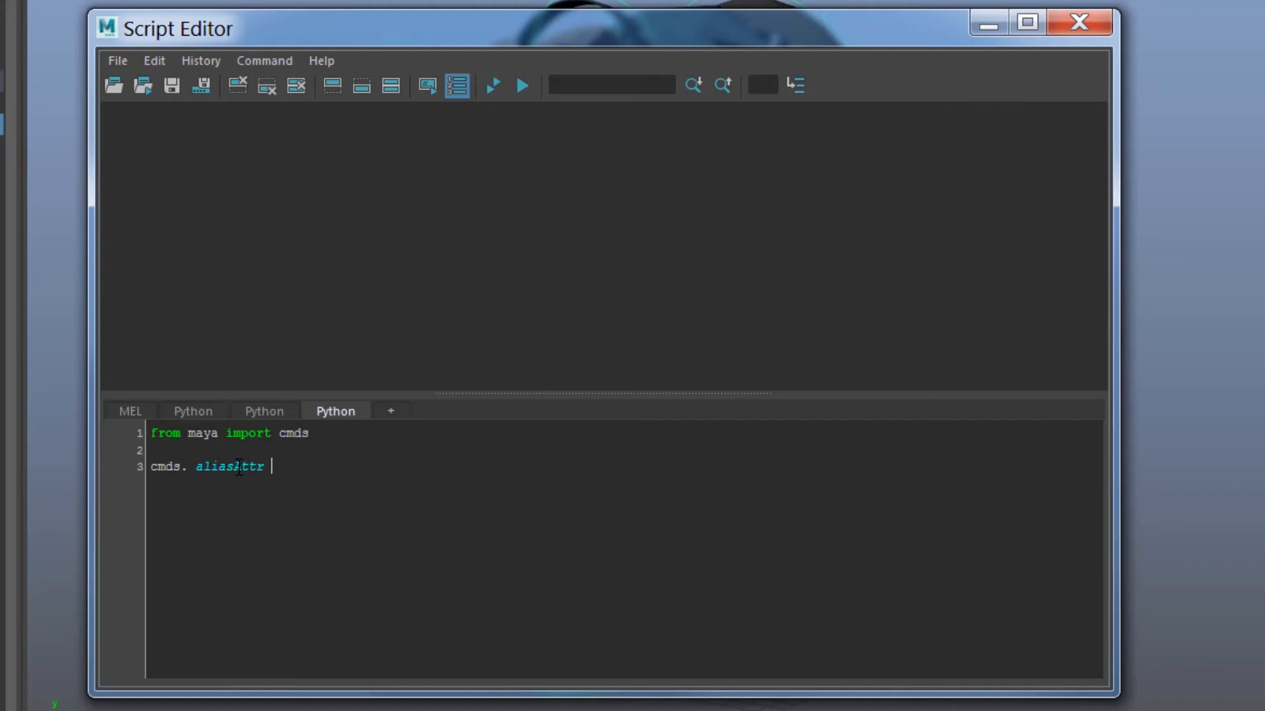
text(())
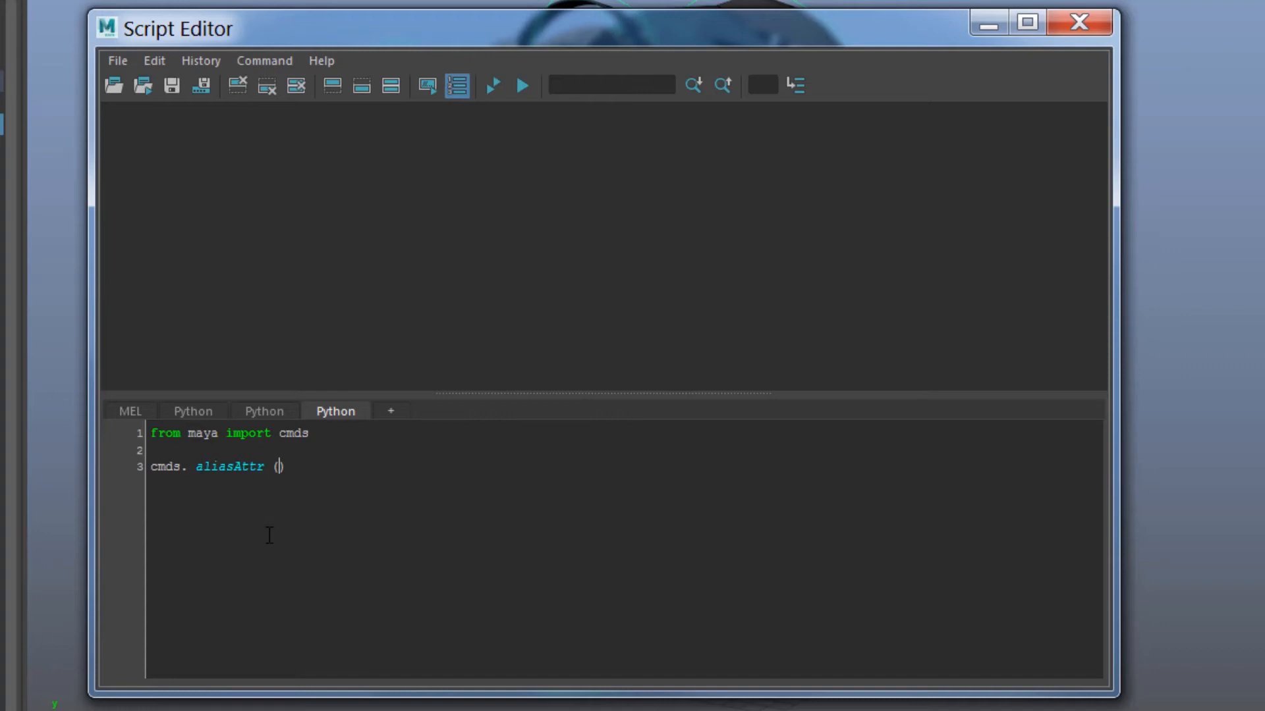
Step: Fill the aliasAttr arguments with "Scale" as alias and "Global_GRP.sy" as target attribute
text("Scale)
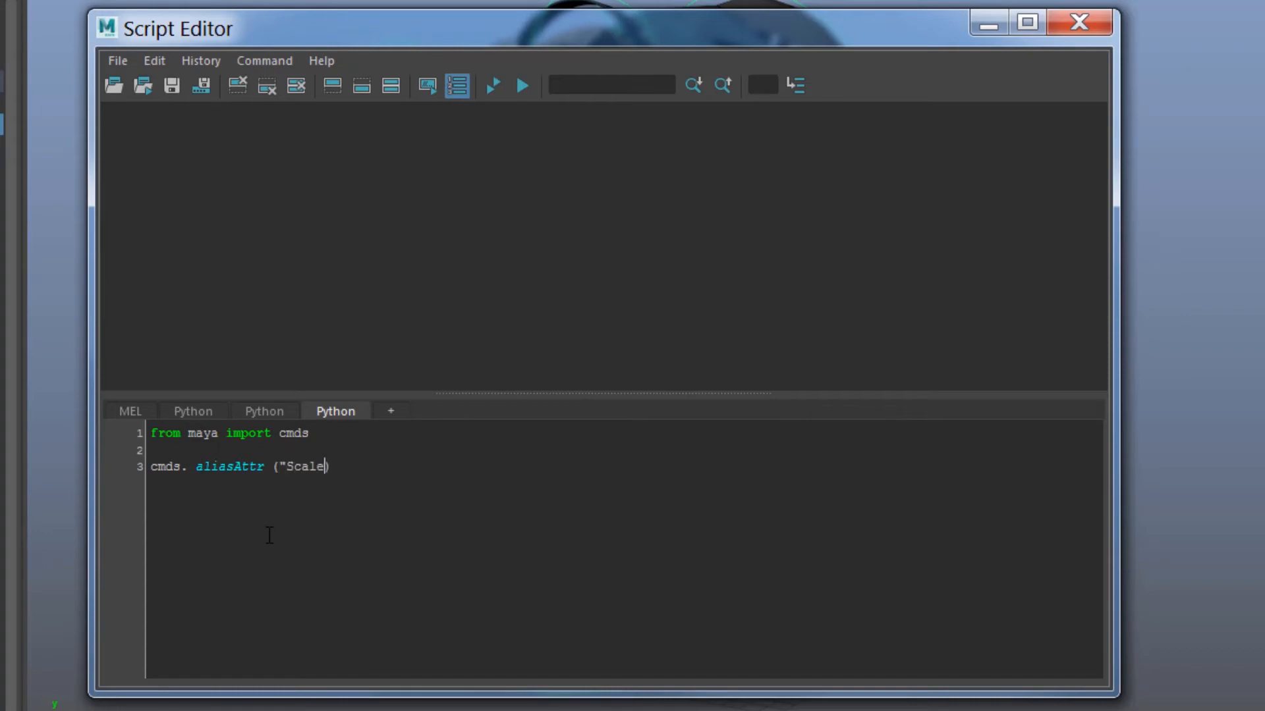
text("))
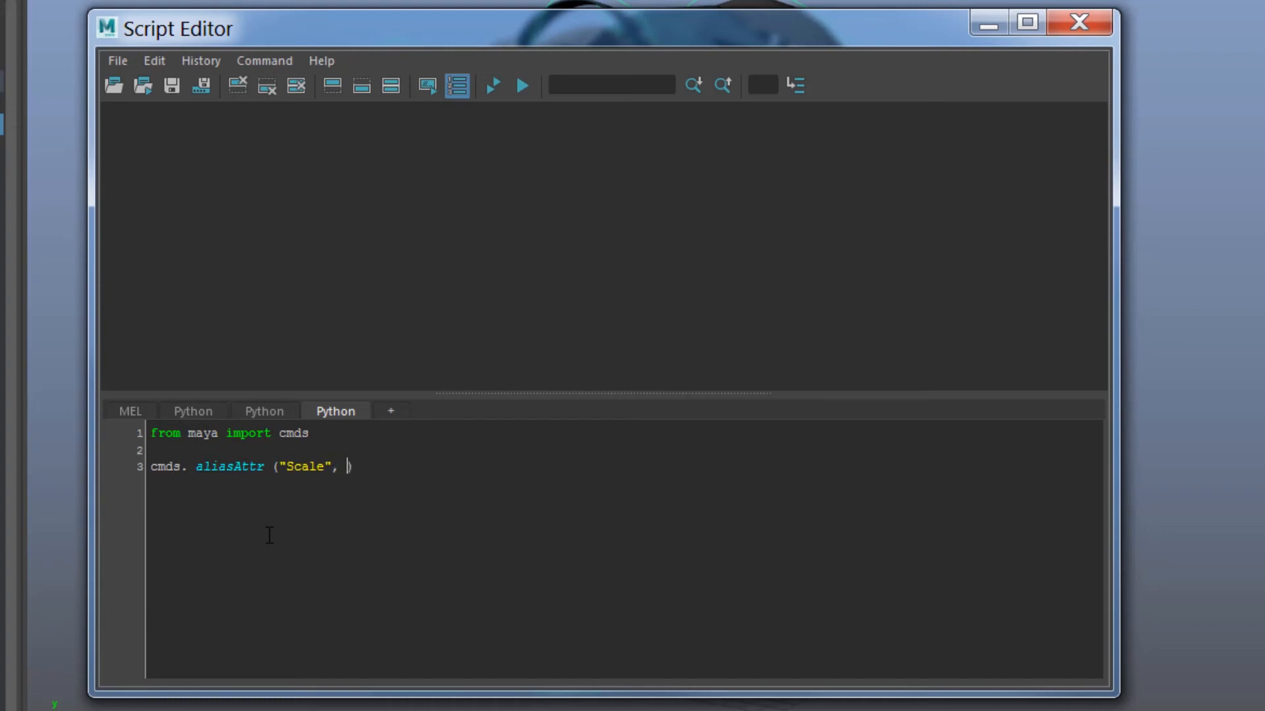
mouse_move(160, 170)
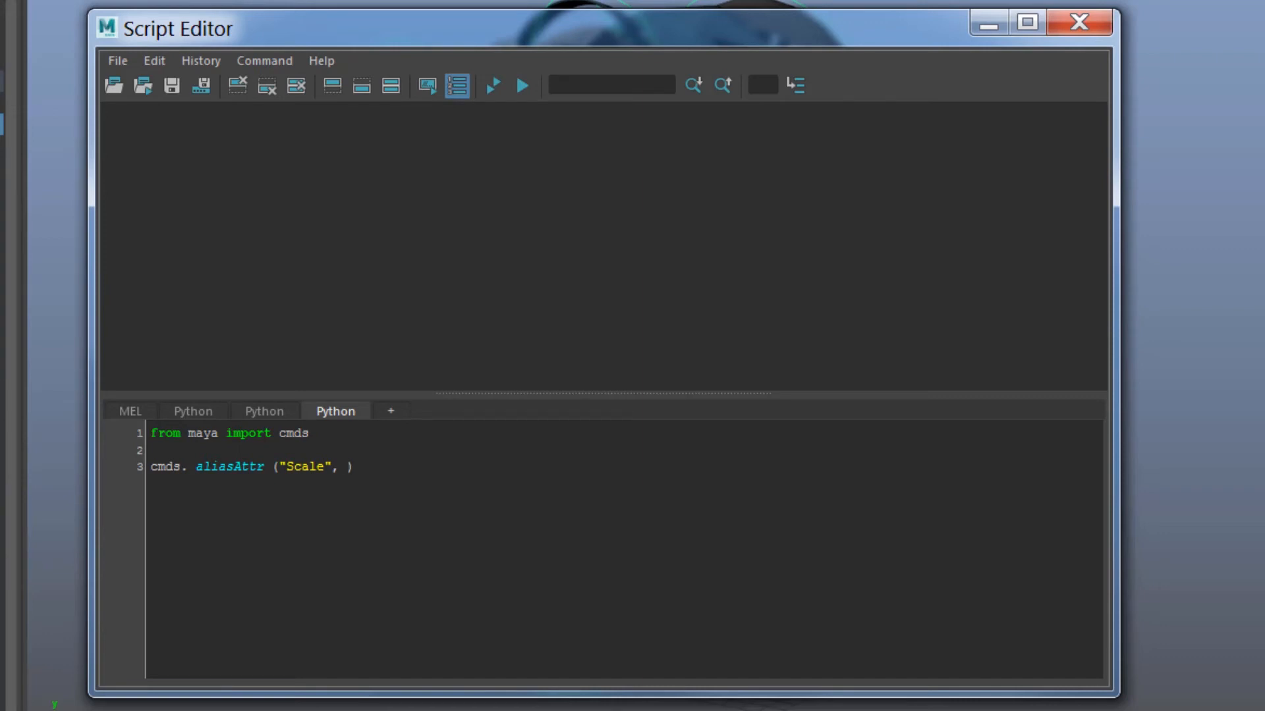
text(")
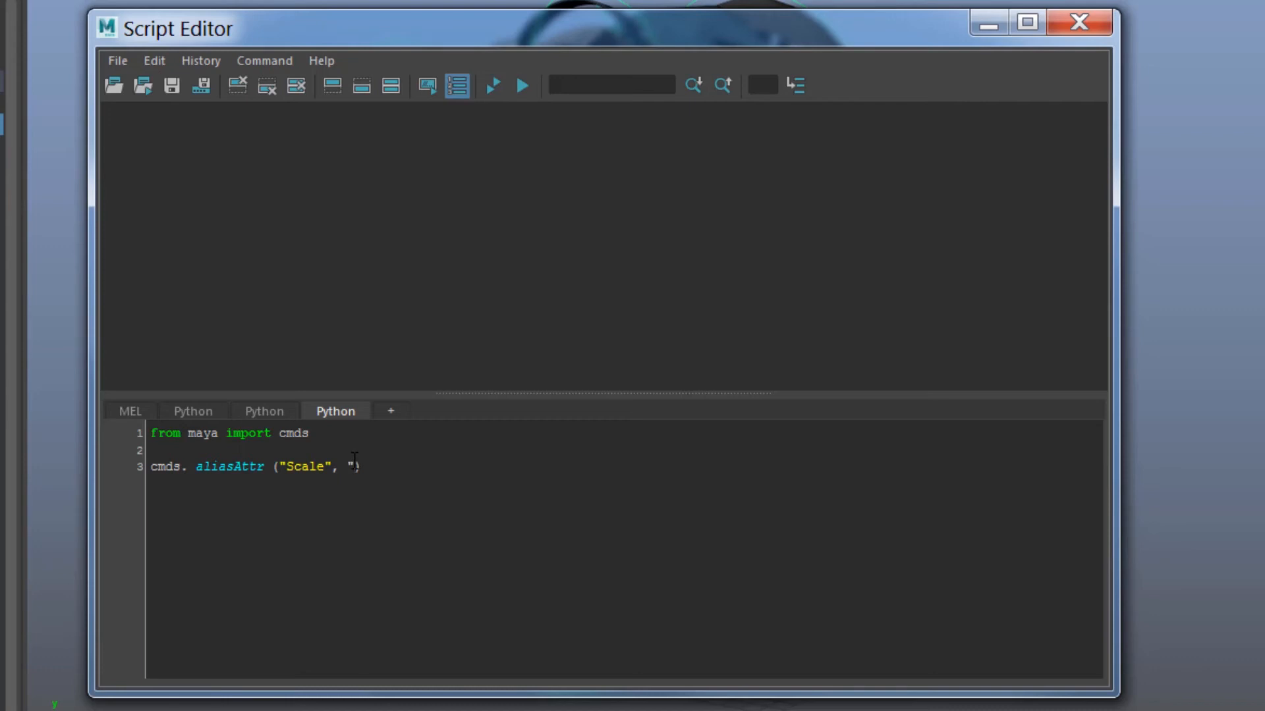
text(Global)
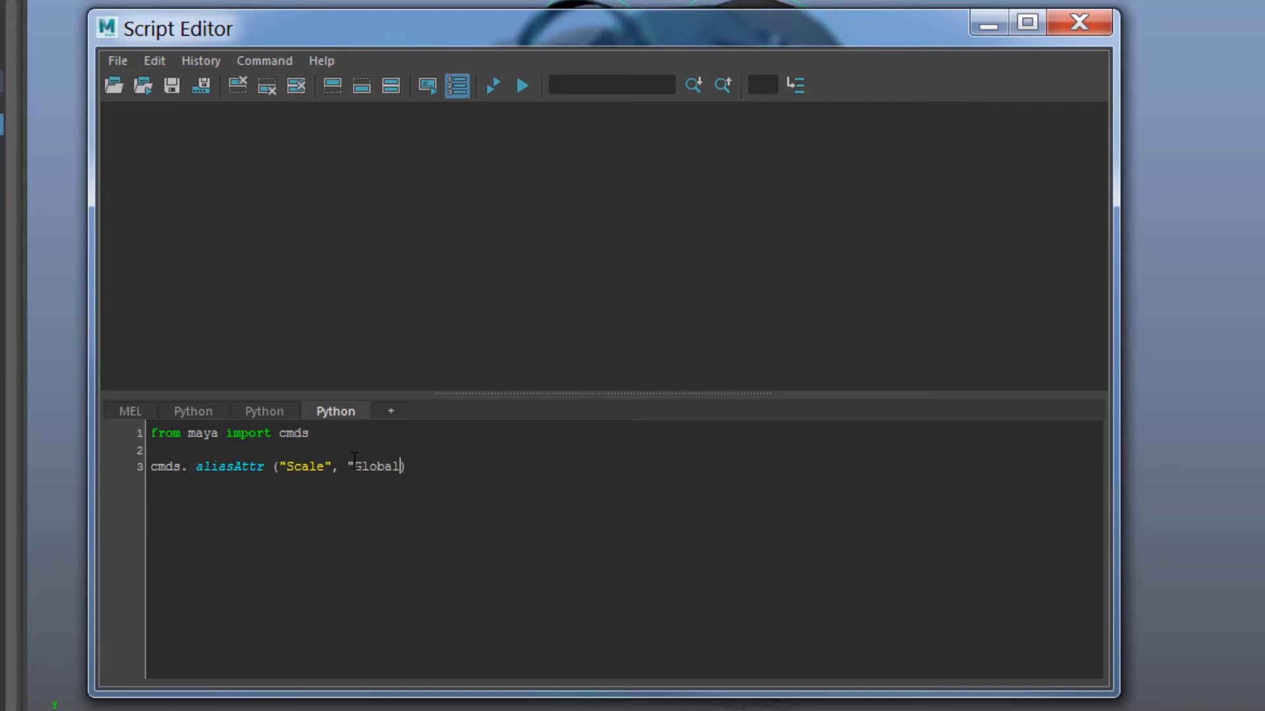
text(_GR)
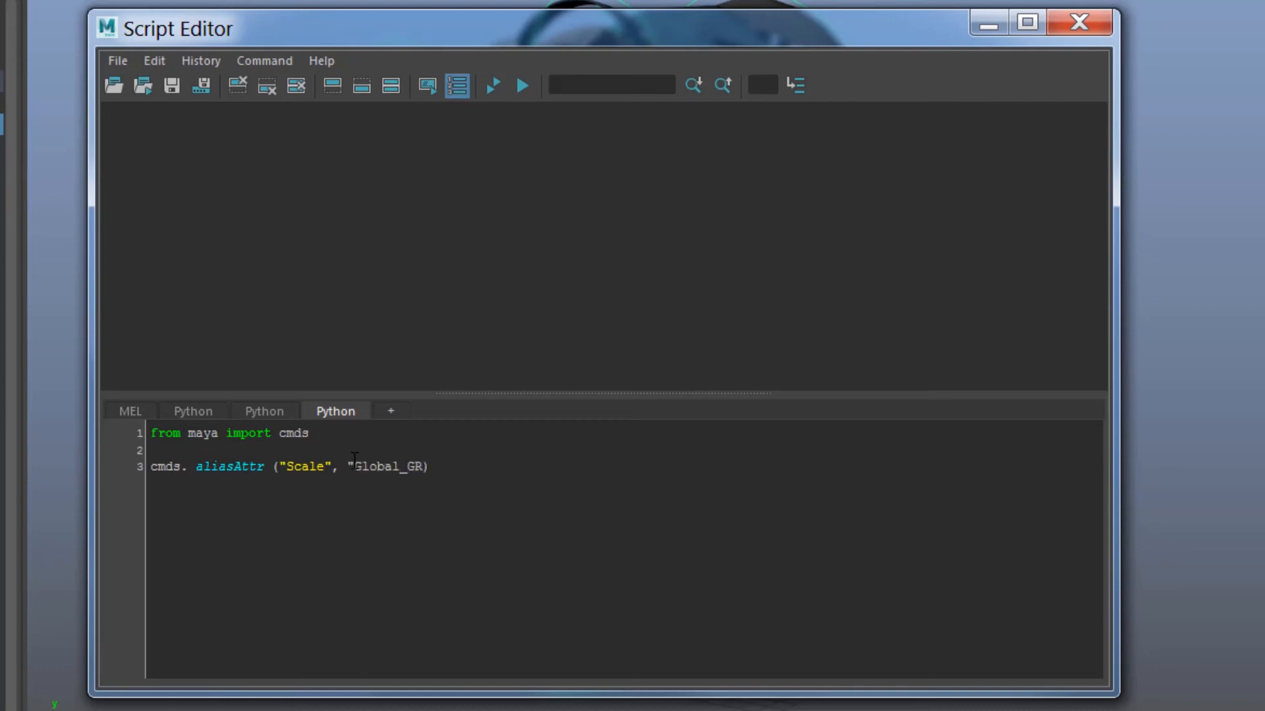
text(P.)
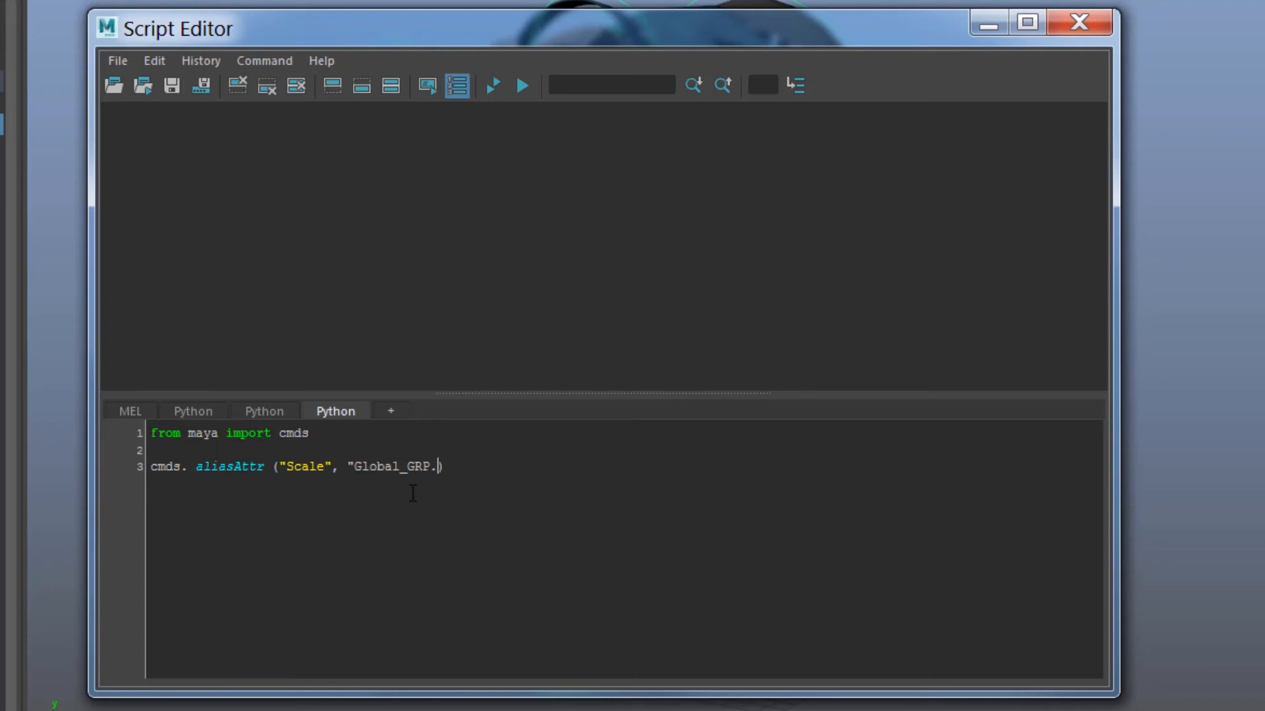
text(sy)
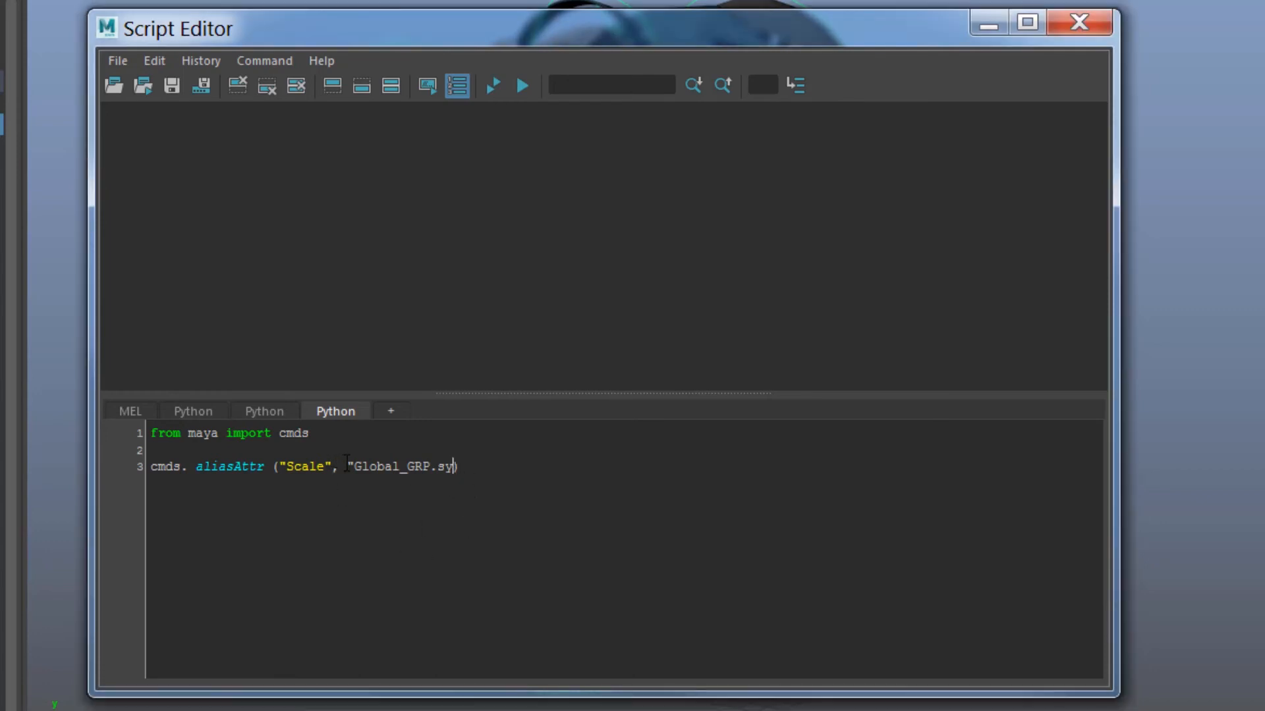
mouse_move(477, 565)
text(")
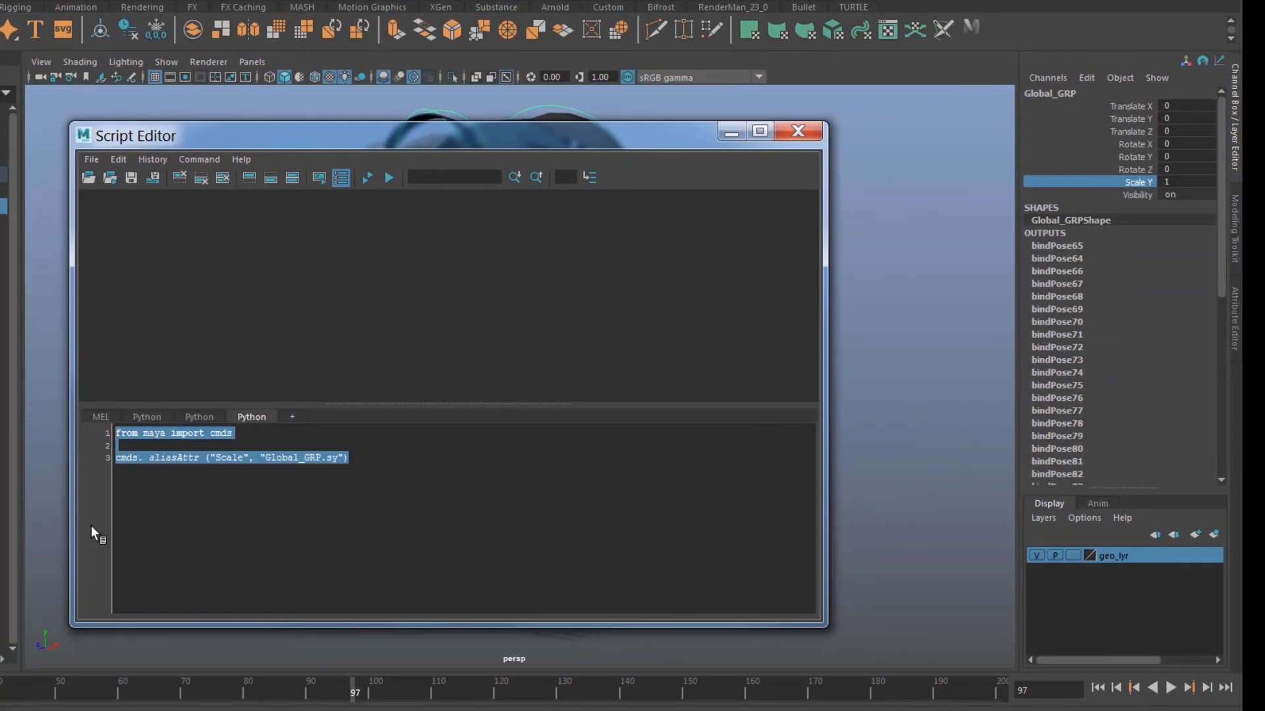
mouse_move(149, 433)
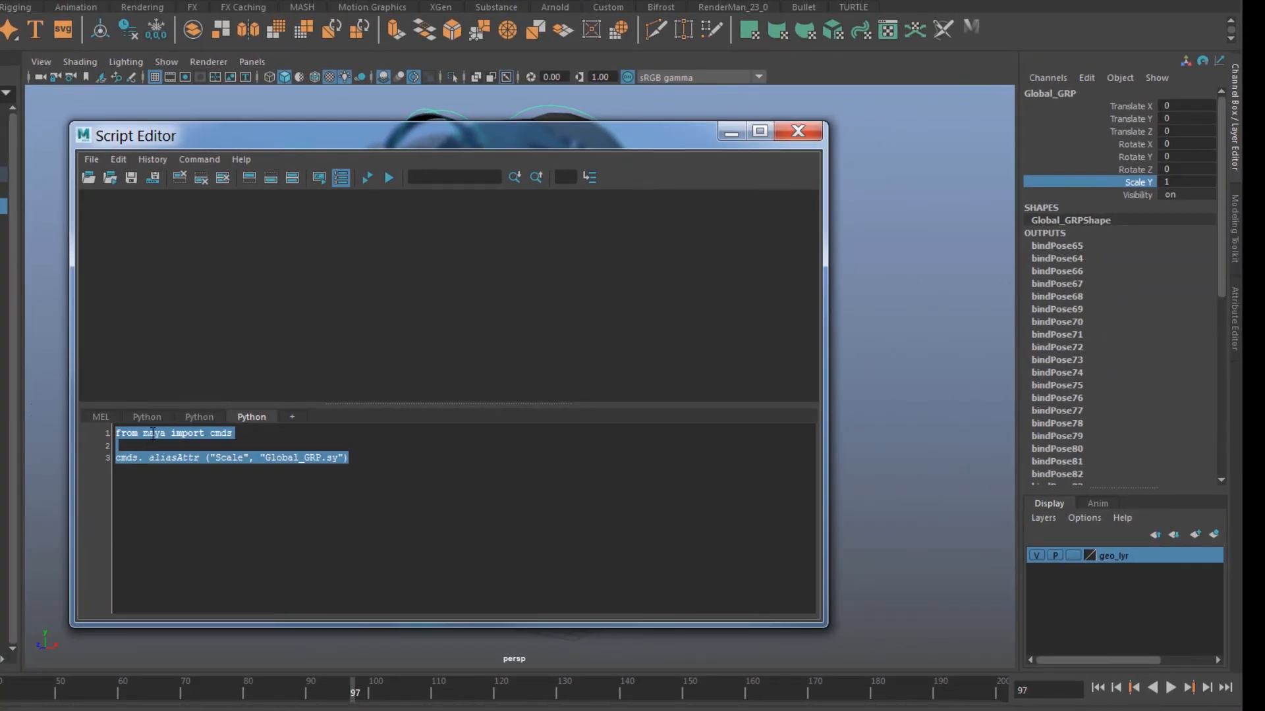
Step: Execute the aliasAttr script so Scale Y shows as 'Scale', then close the Script Editor
right_click(158, 451)
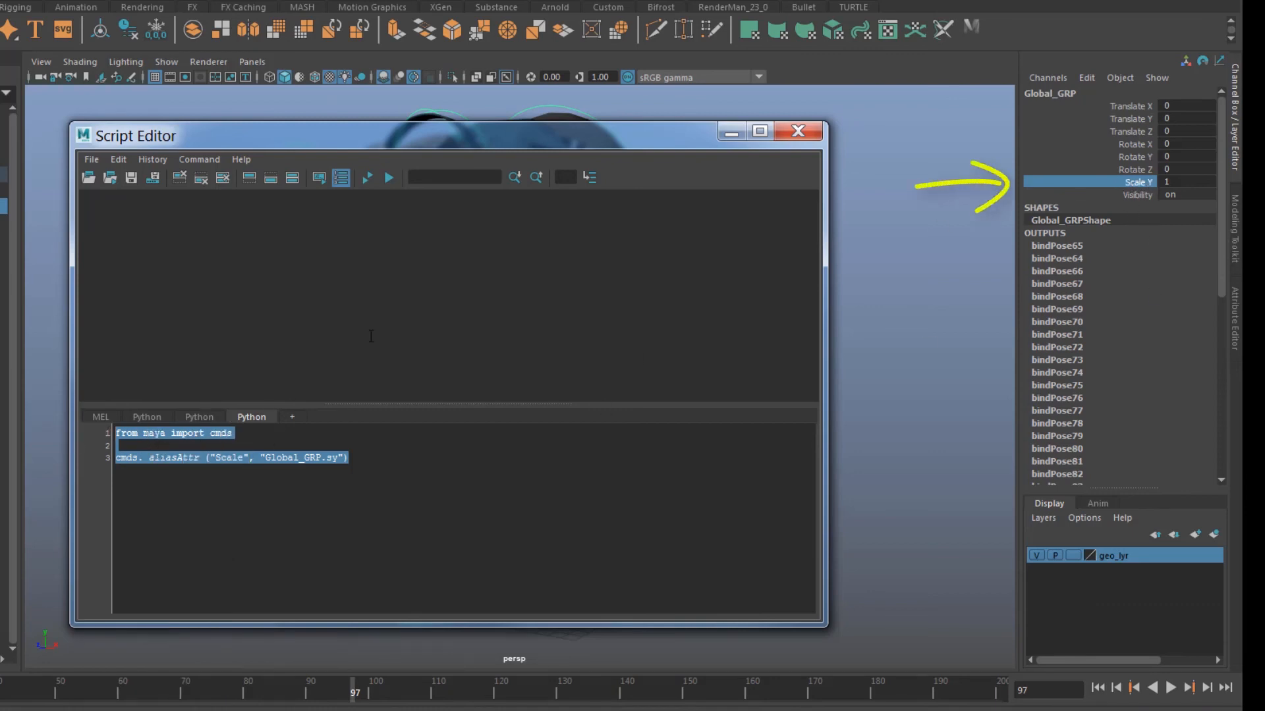
right_click(207, 444)
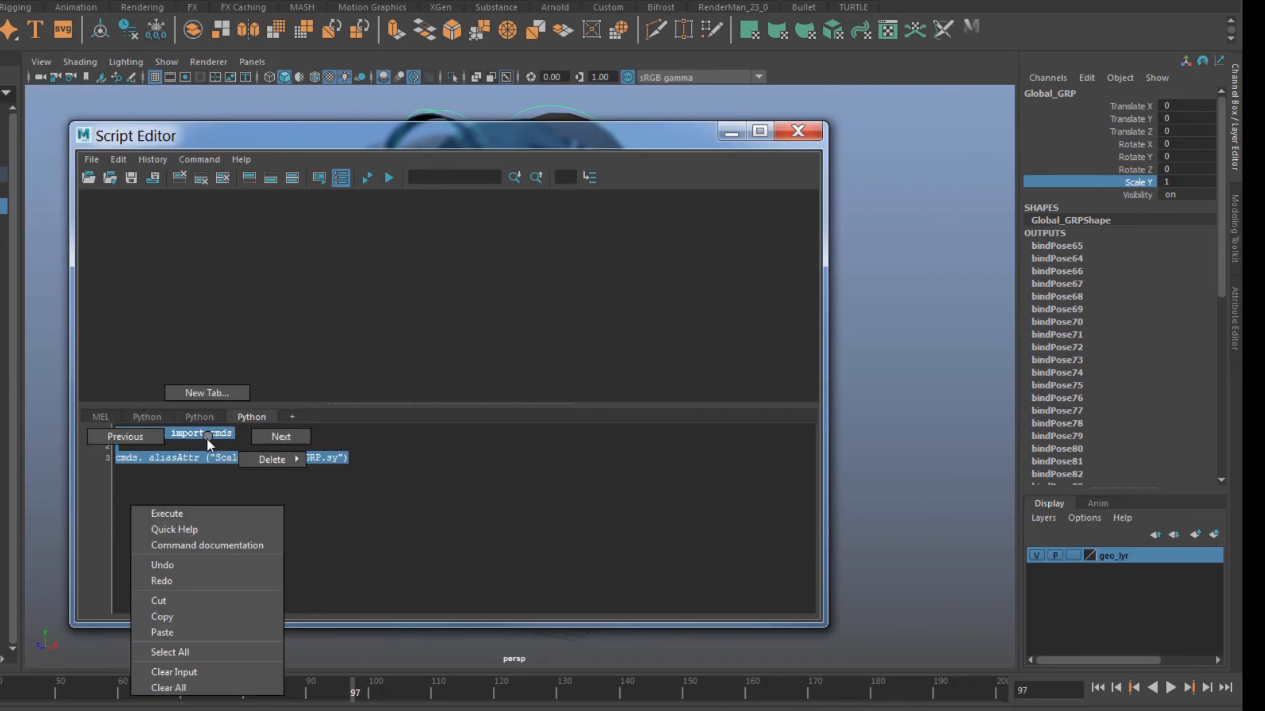
click(170, 652)
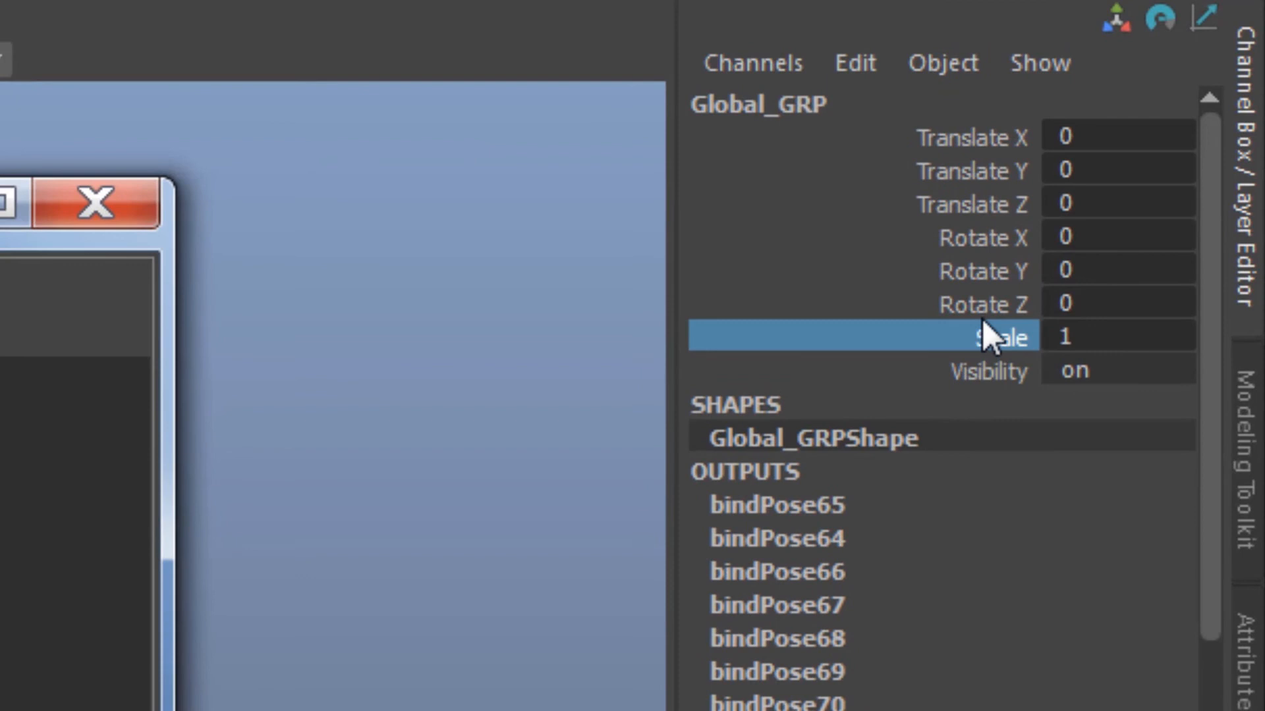
mouse_move(996, 343)
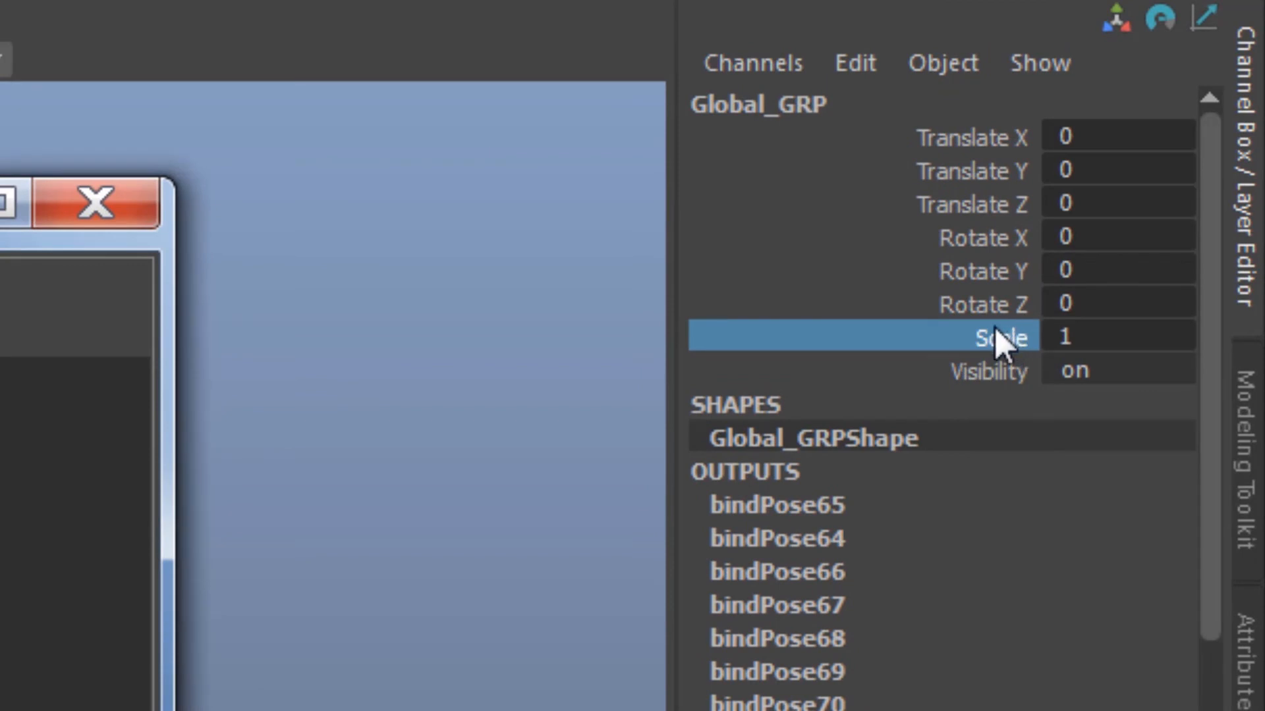
mouse_move(1004, 358)
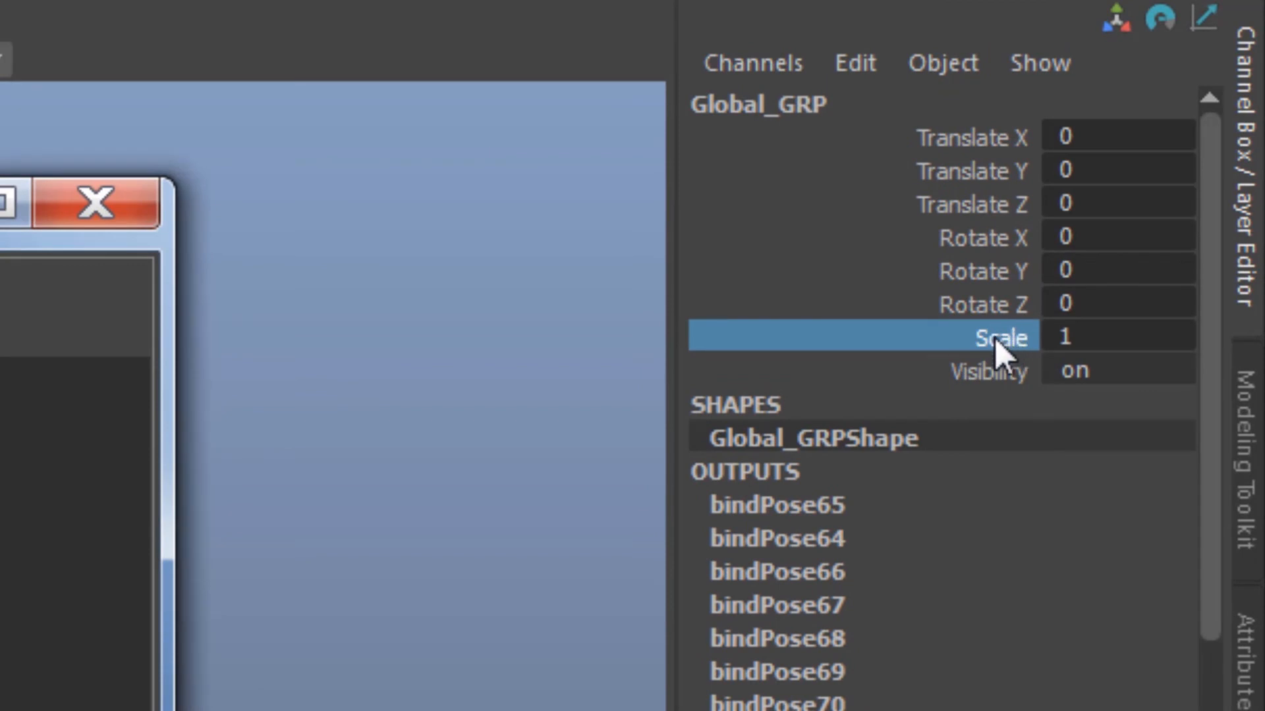
mouse_move(125, 286)
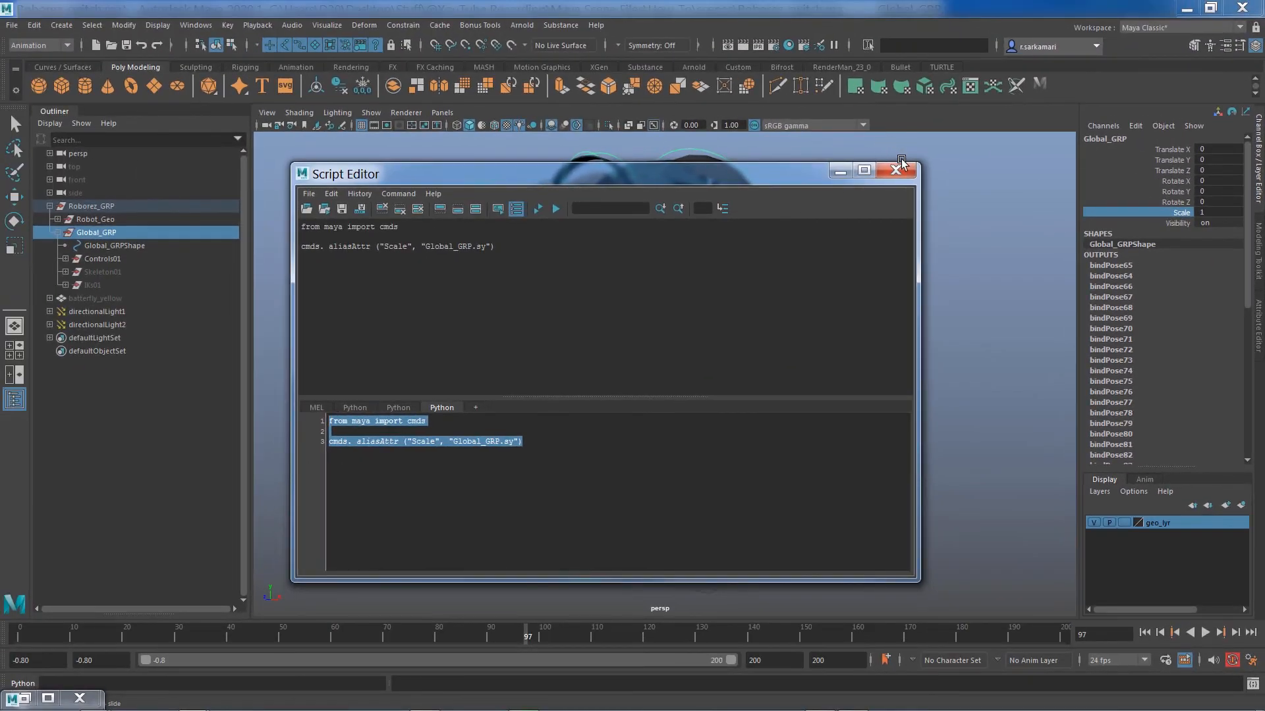
click(900, 170)
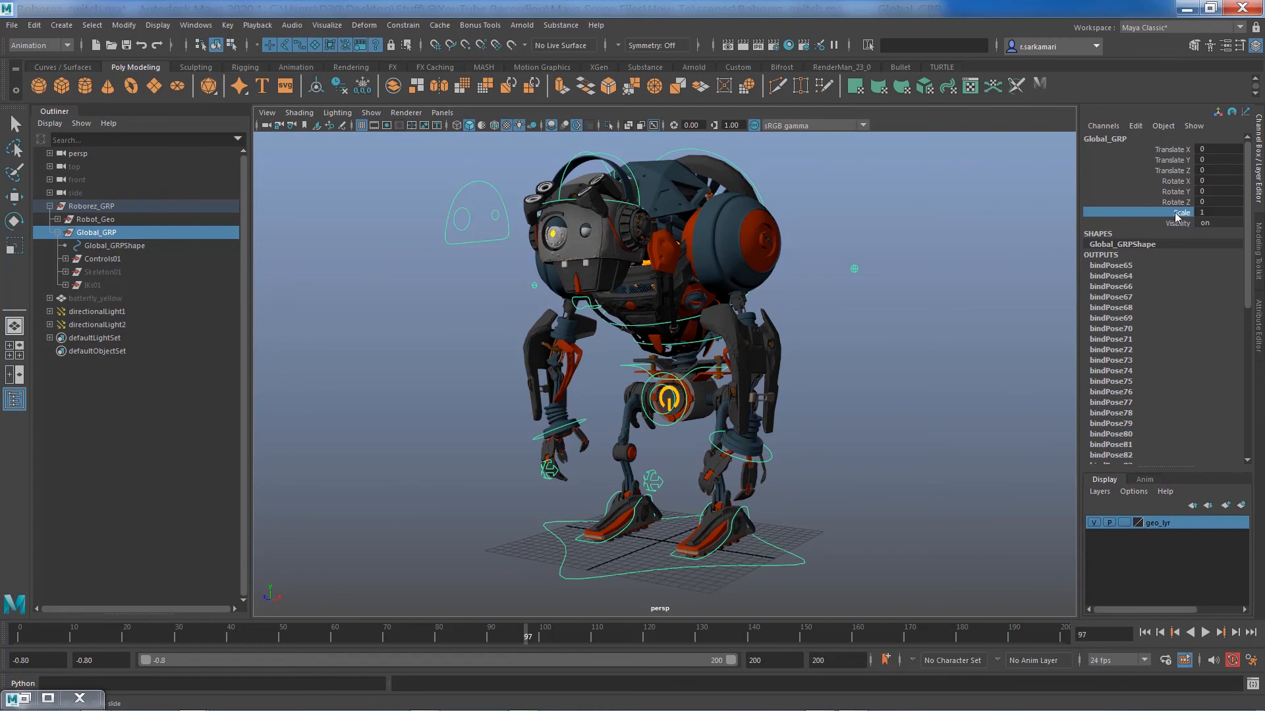
mouse_move(863, 444)
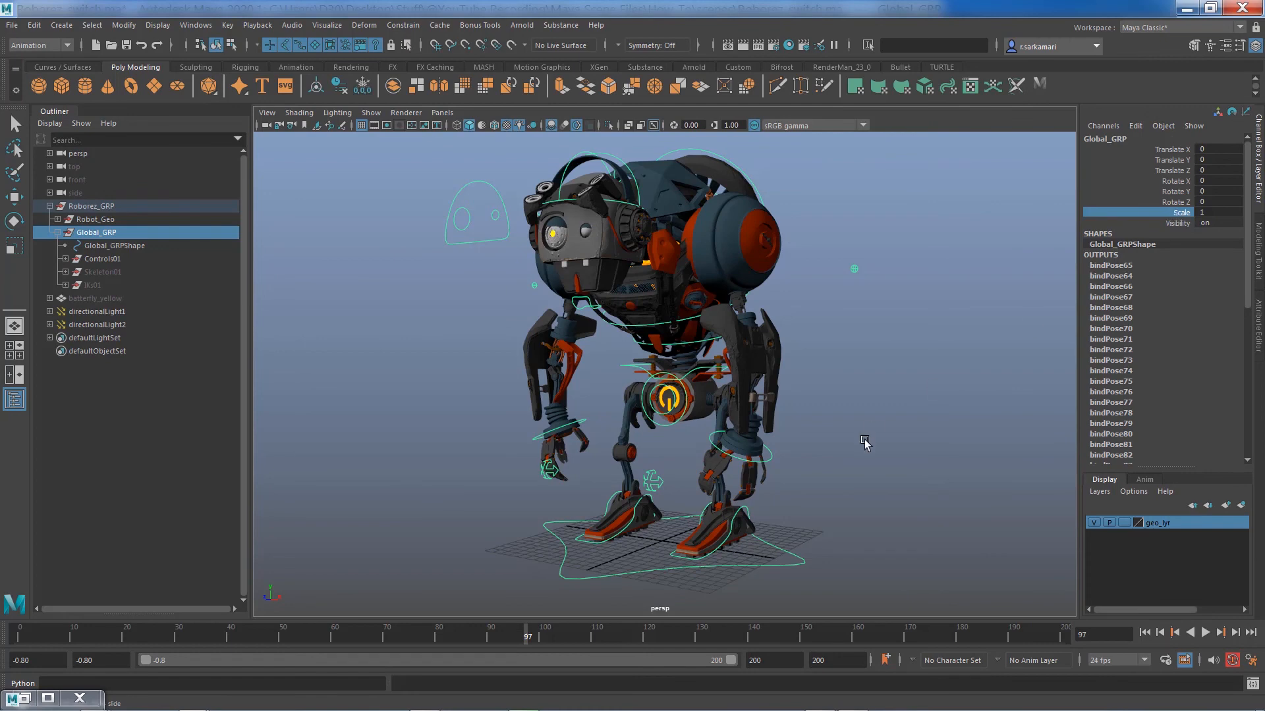
mouse_move(775, 569)
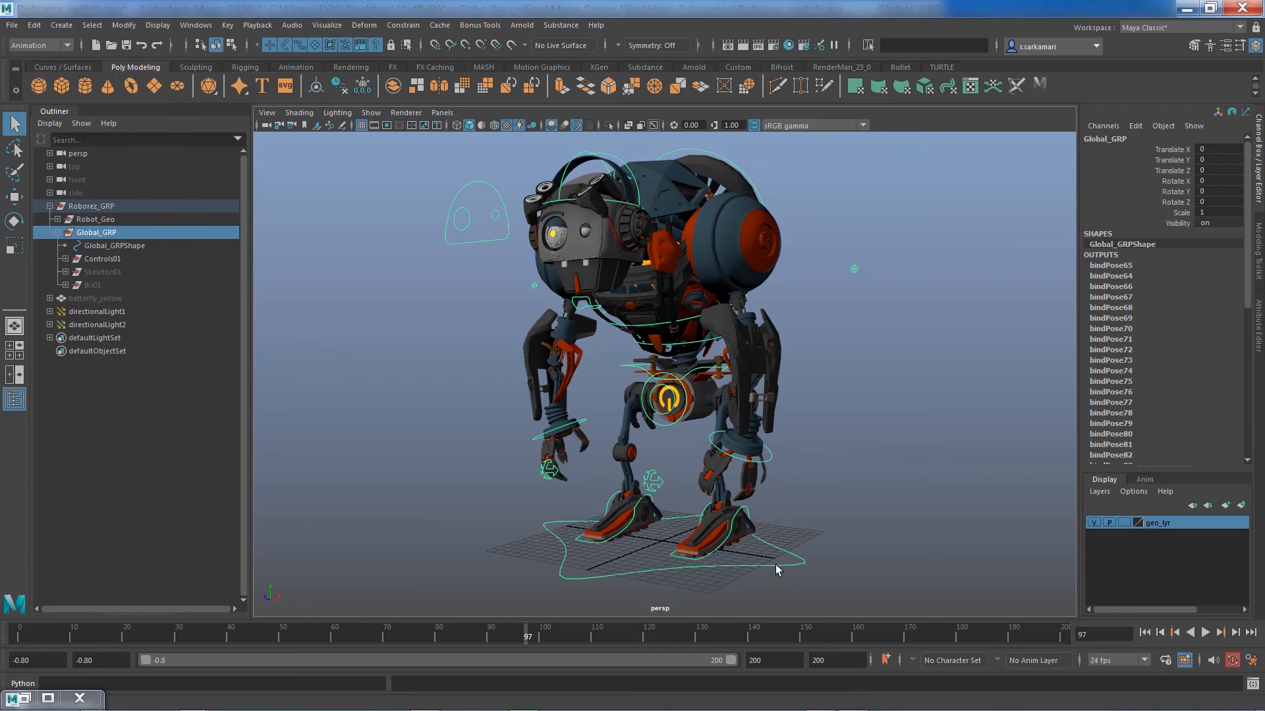